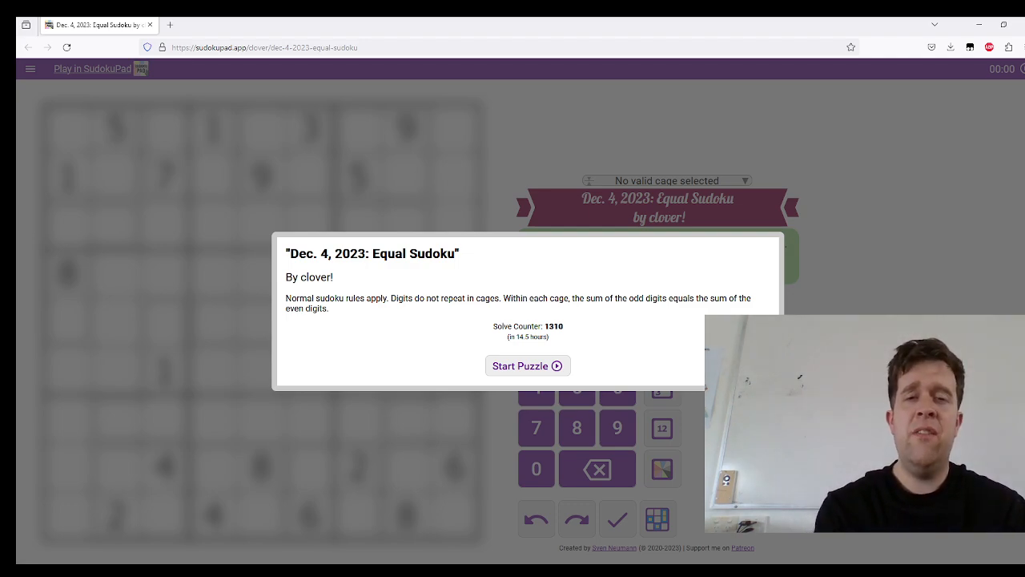
{"action": "mouse_move", "coordinate": [590, 426]}
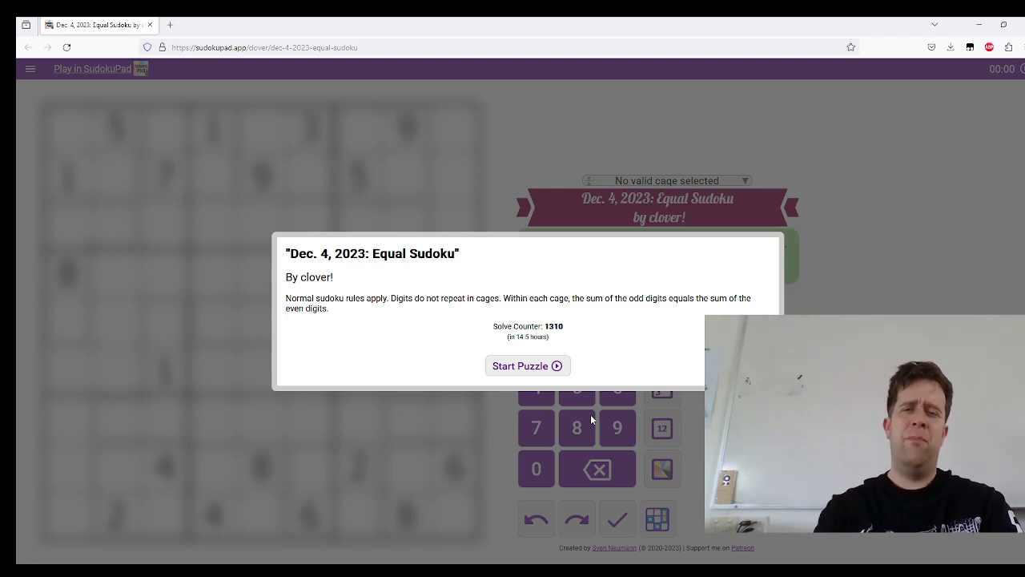
Step: Start the Equal Sudoku from the intro dialog and select a top-left cell to begin
{"action": "left_click", "coordinate": [527, 366]}
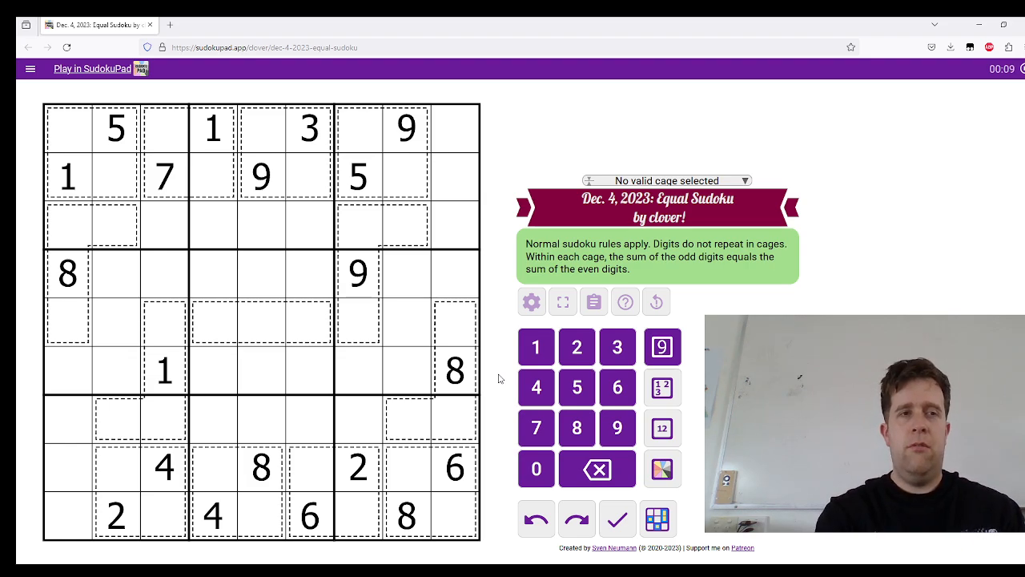
{"action": "mouse_move", "coordinate": [109, 316]}
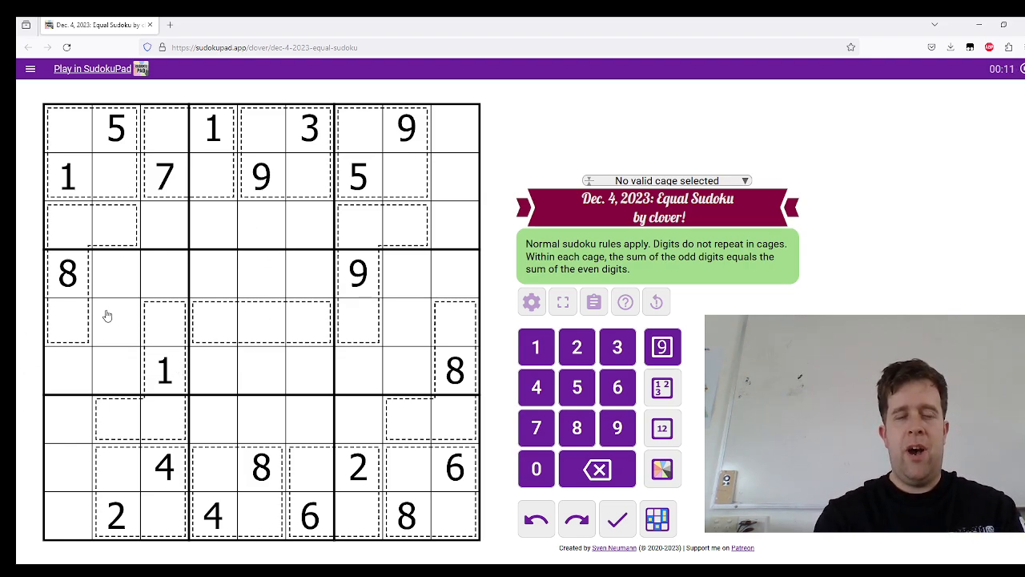
{"action": "mouse_move", "coordinate": [143, 209]}
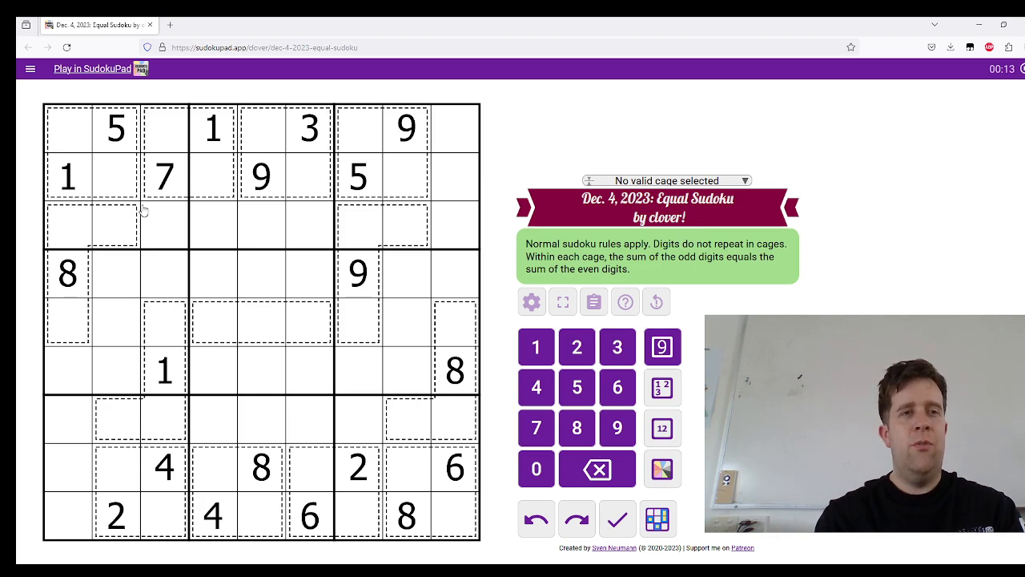
{"action": "left_click", "coordinate": [115, 176]}
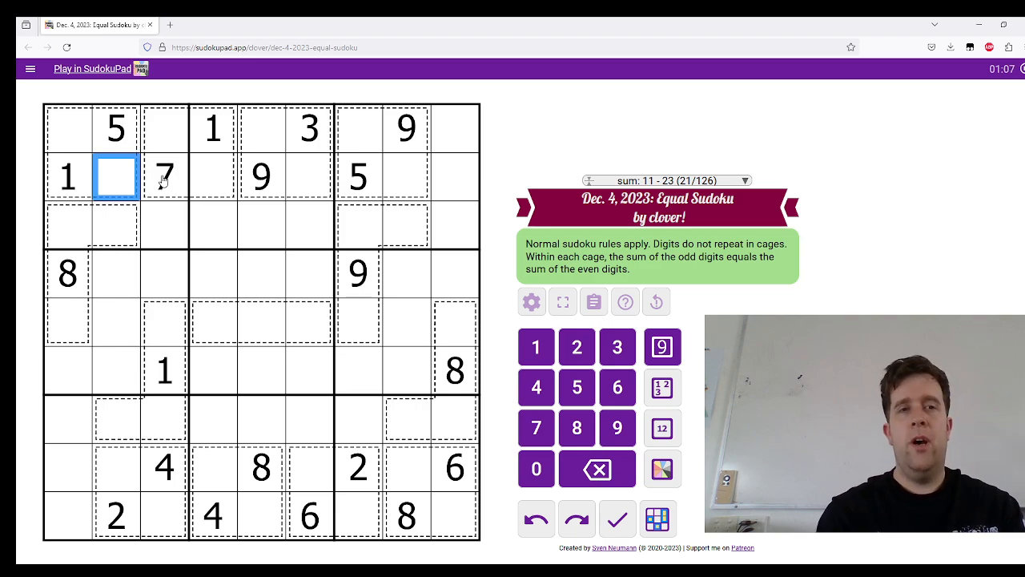
{"action": "left_click", "coordinate": [67, 128]}
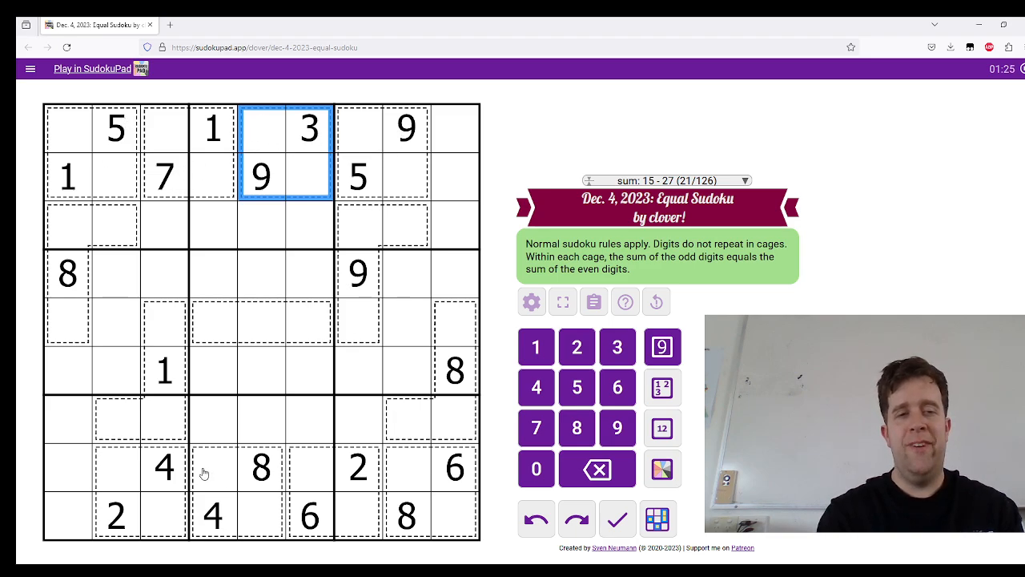
{"action": "left_click", "coordinate": [212, 516]}
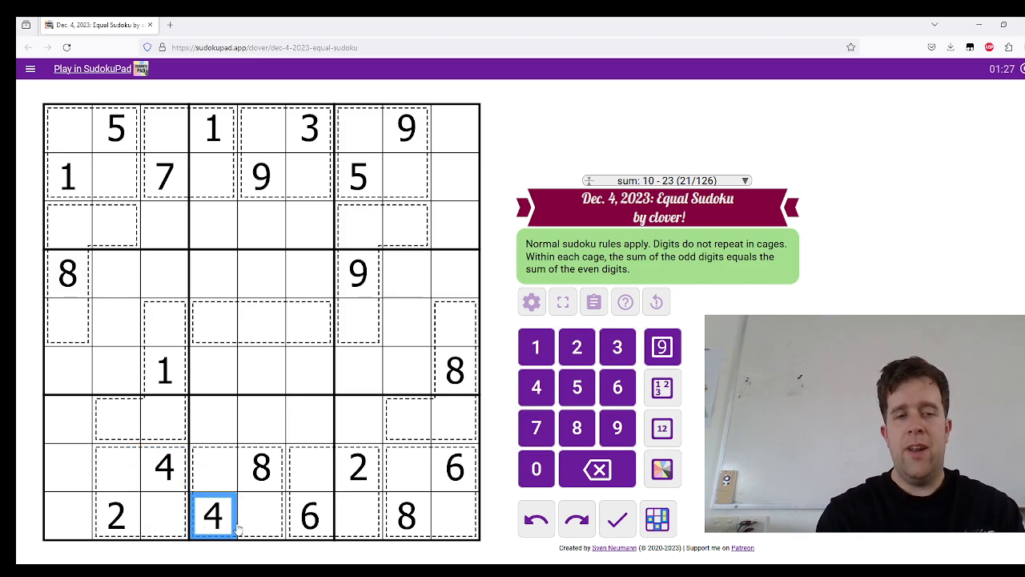
{"action": "left_click", "coordinate": [310, 515]}
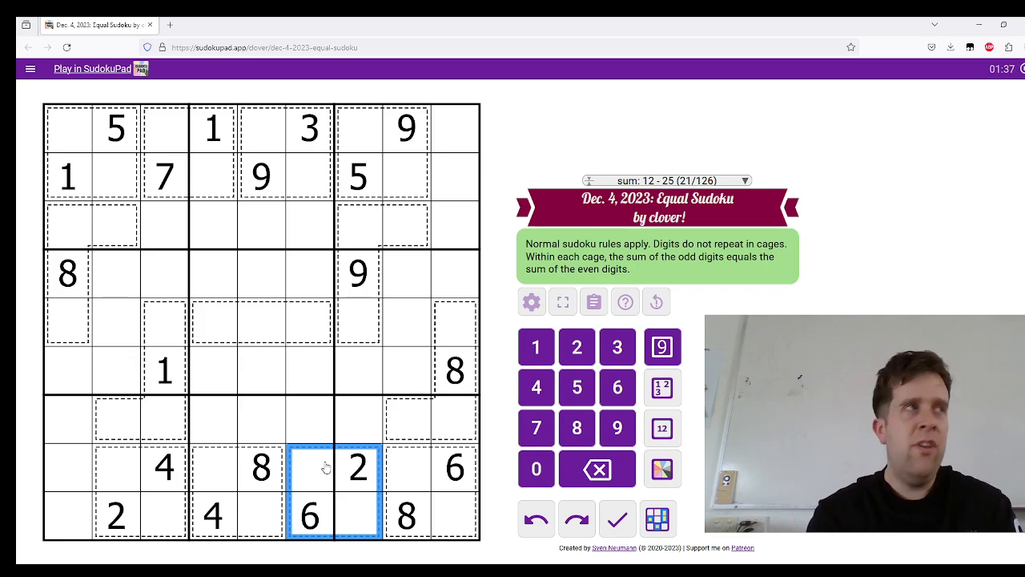
{"action": "left_click", "coordinate": [116, 515]}
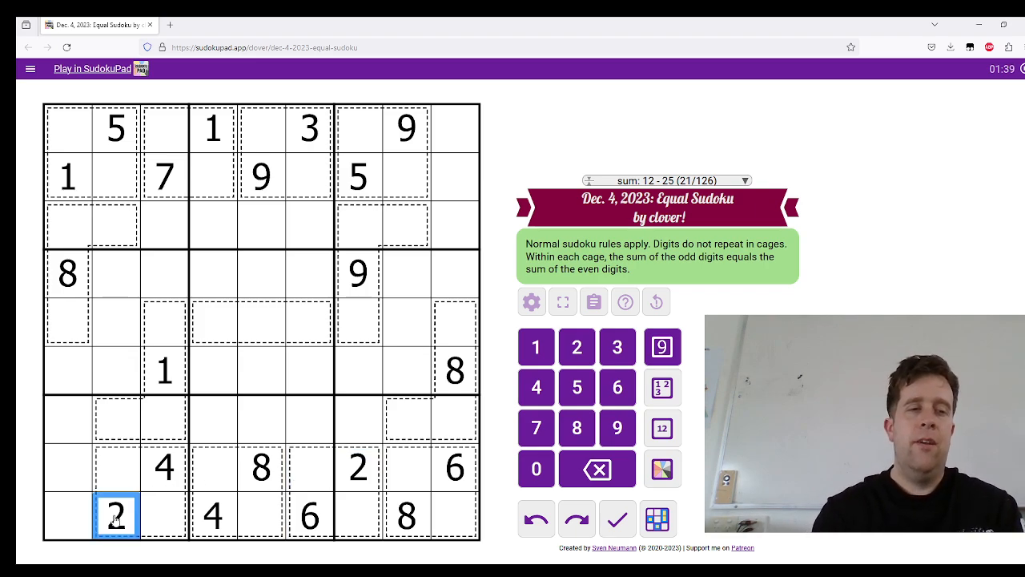
{"action": "left_click", "coordinate": [163, 468]}
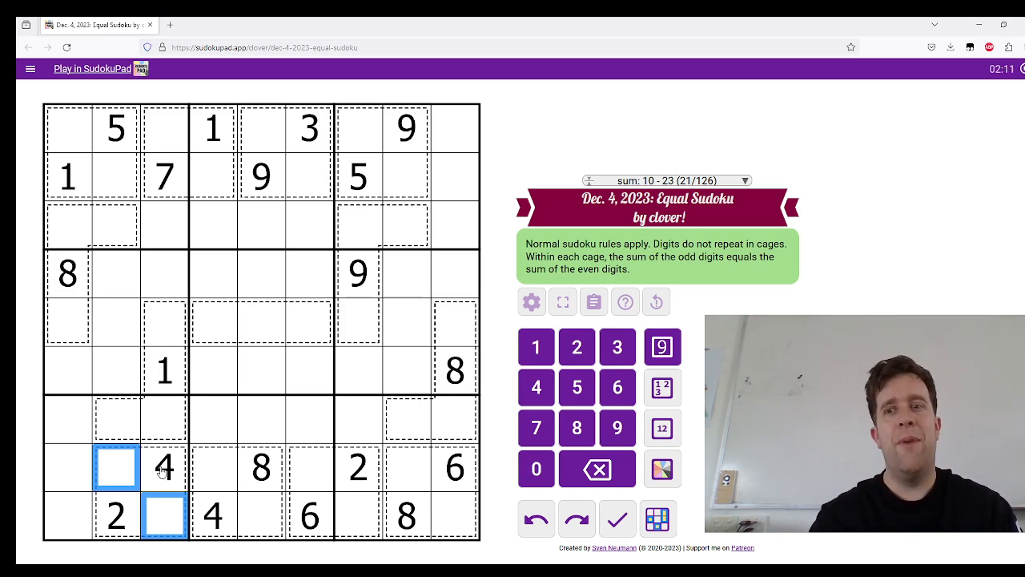
{"action": "left_click", "coordinate": [163, 467]}
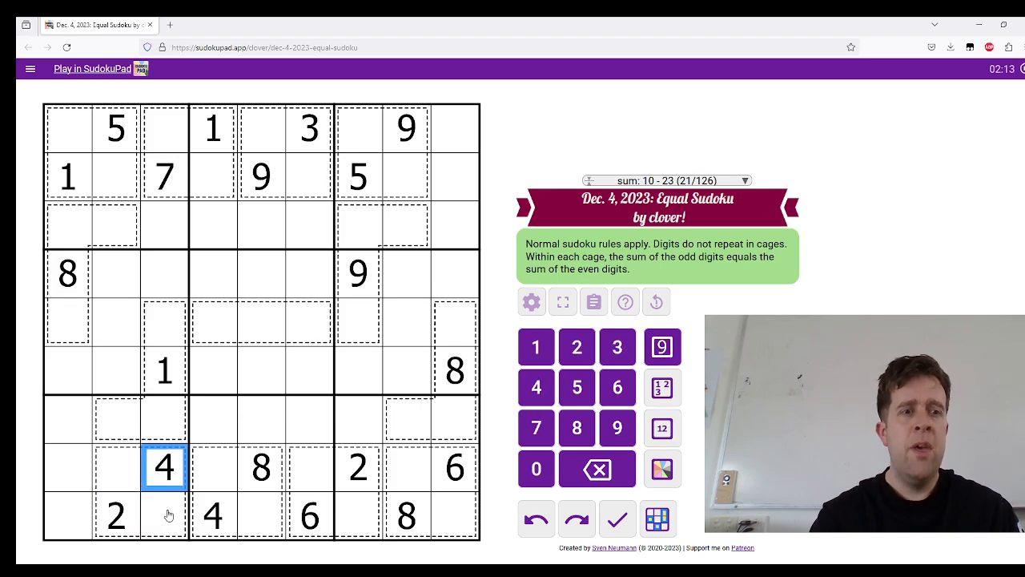
{"action": "left_click", "coordinate": [116, 516]}
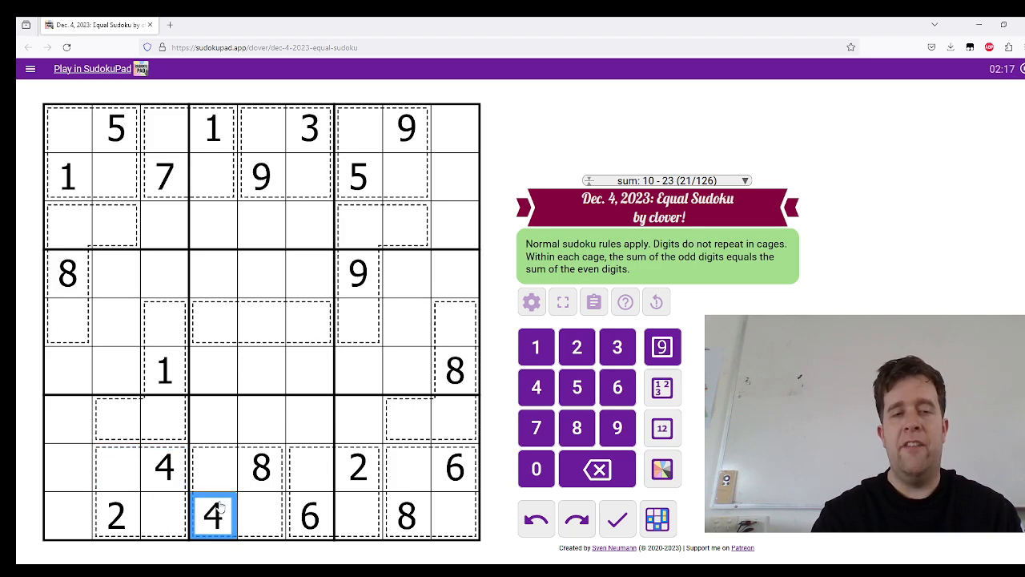
{"action": "left_click", "coordinate": [67, 177]}
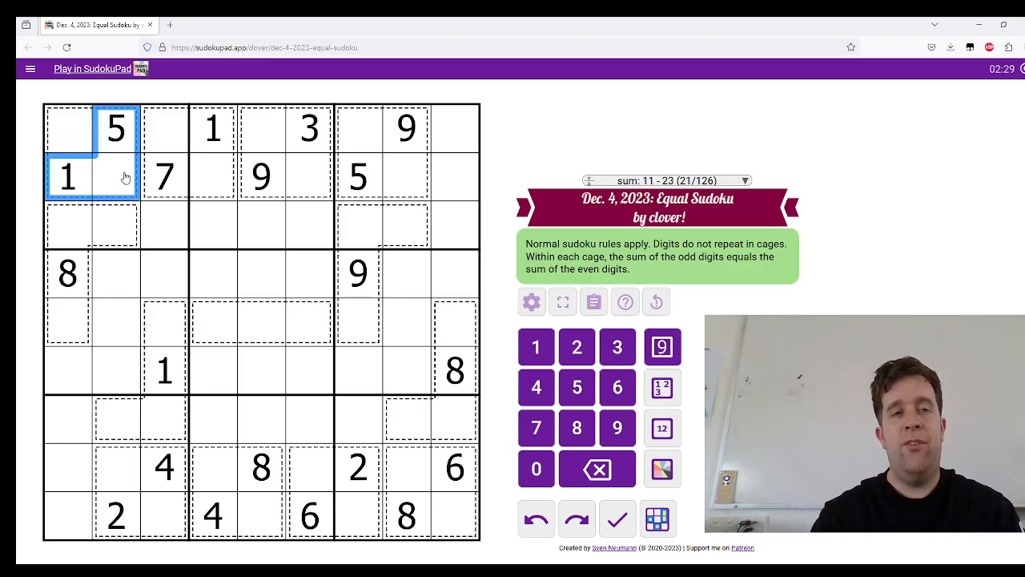
{"action": "mouse_move", "coordinate": [98, 175]}
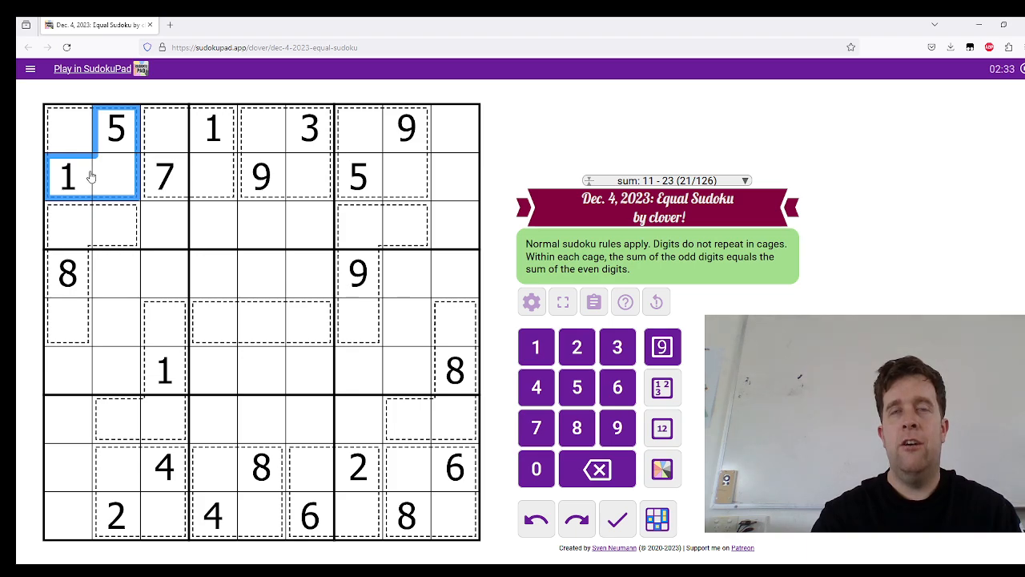
{"action": "mouse_move", "coordinate": [114, 159]}
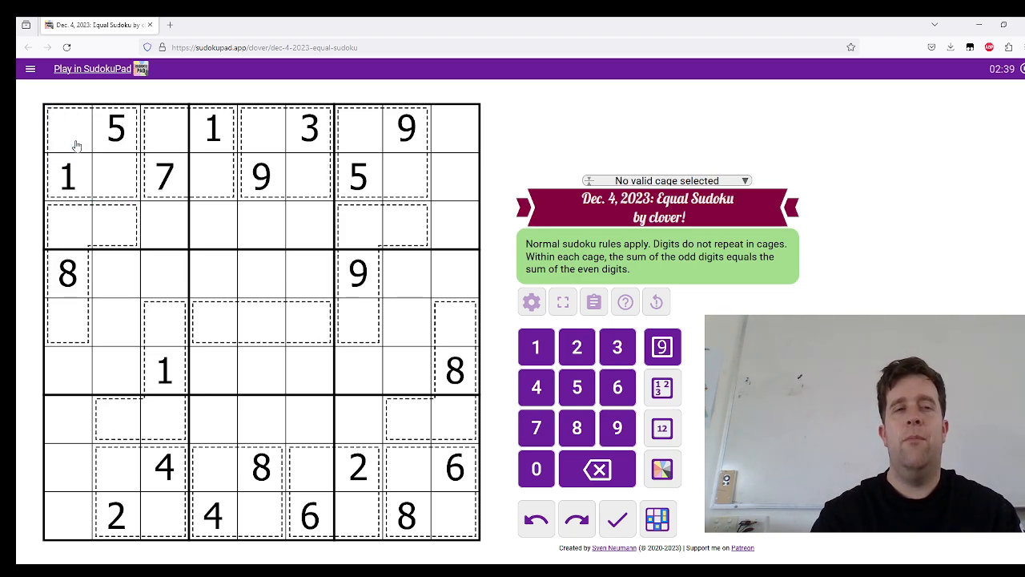
{"action": "left_click", "coordinate": [67, 128]}
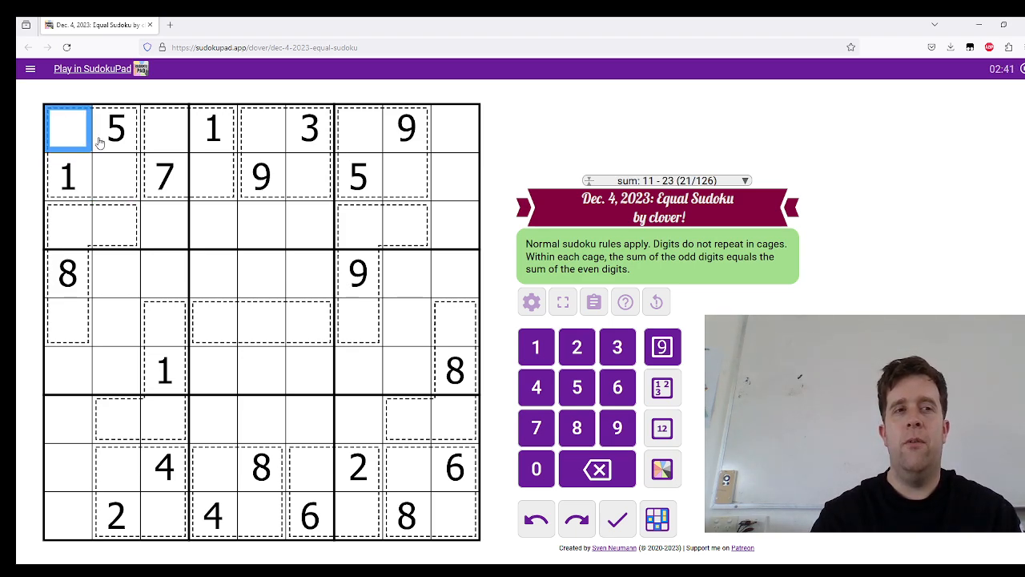
{"action": "left_click", "coordinate": [67, 176]}
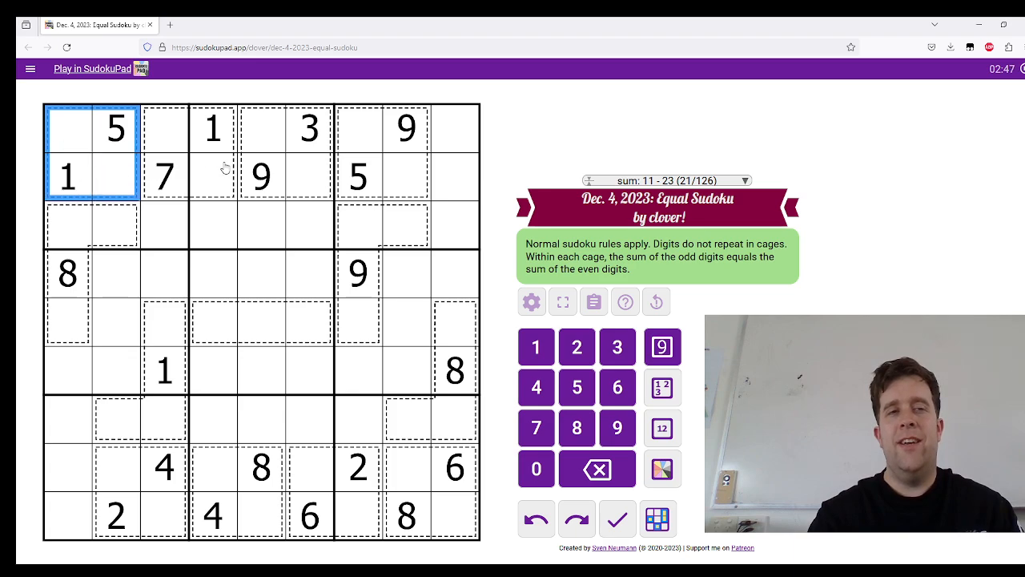
{"action": "left_click", "coordinate": [407, 129]}
{"action": "type", "text": "2"}
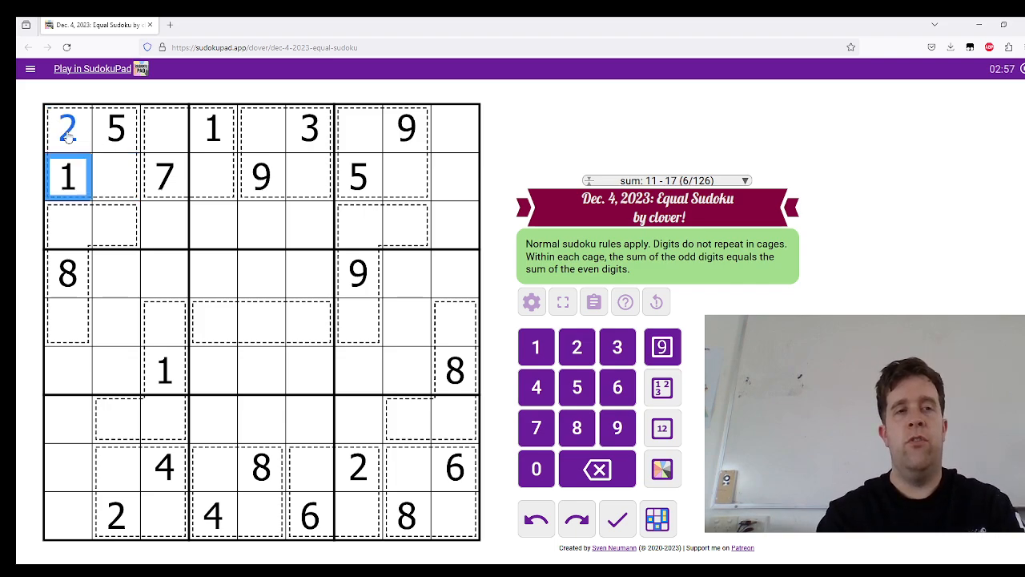
Step: Enter the missing digits across rows 1 and 2 until both top rows are complete
{"action": "left_click", "coordinate": [212, 128]}
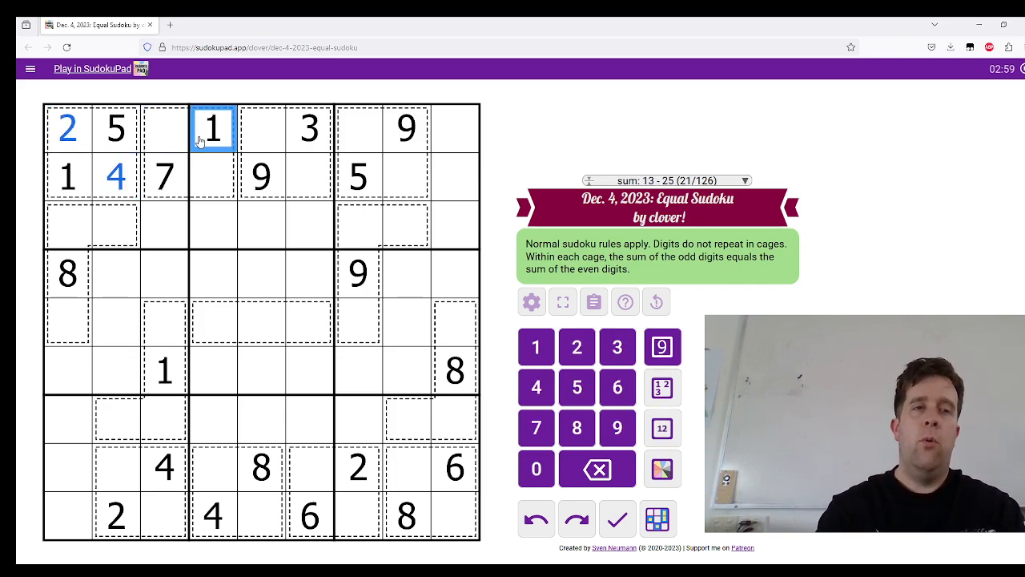
{"action": "left_click", "coordinate": [212, 176]}
{"action": "type", "text": "2"}
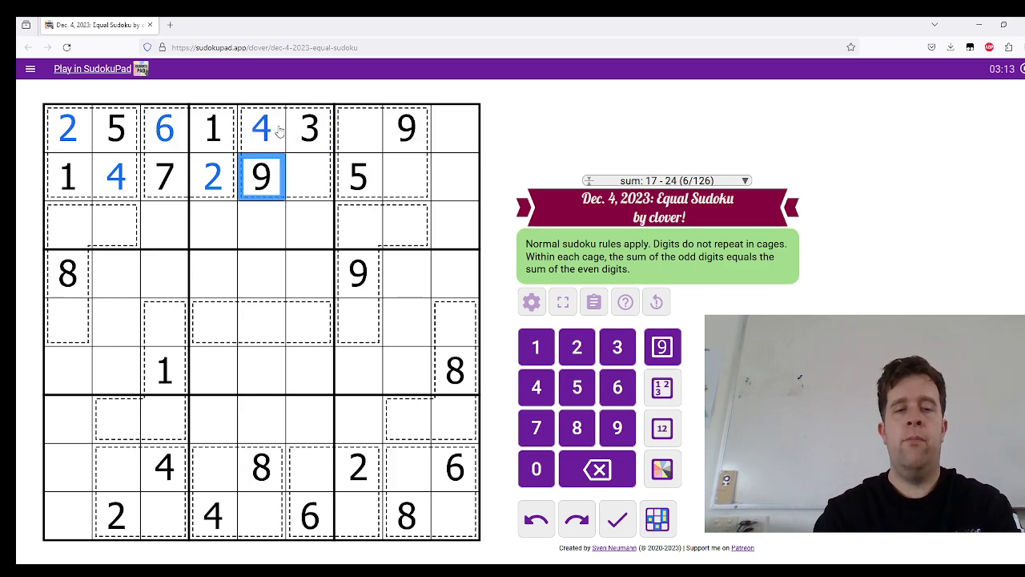
{"action": "left_click", "coordinate": [307, 176]}
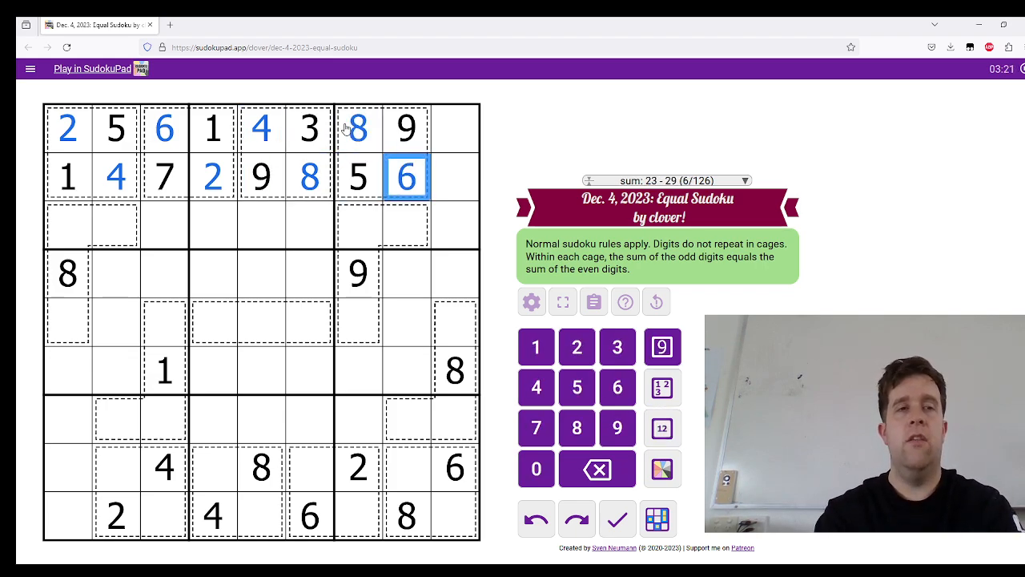
{"action": "left_click", "coordinate": [455, 128]}
{"action": "type", "text": "7"}
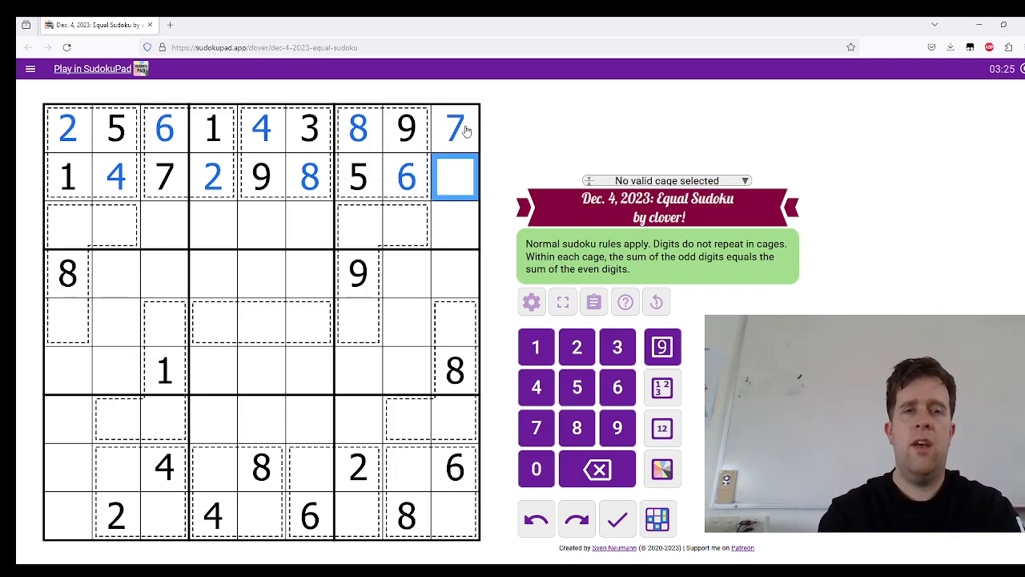
{"action": "left_click", "coordinate": [617, 346]}
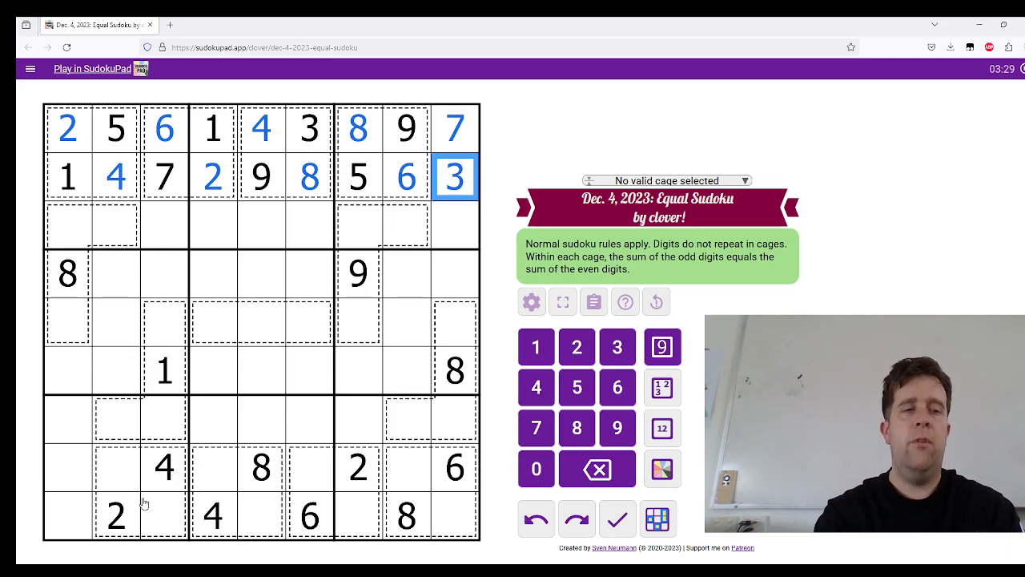
Step: Check the bottom cage sums and place digits in rows 8–9, including the bottom-right corner
{"action": "left_click", "coordinate": [116, 468]}
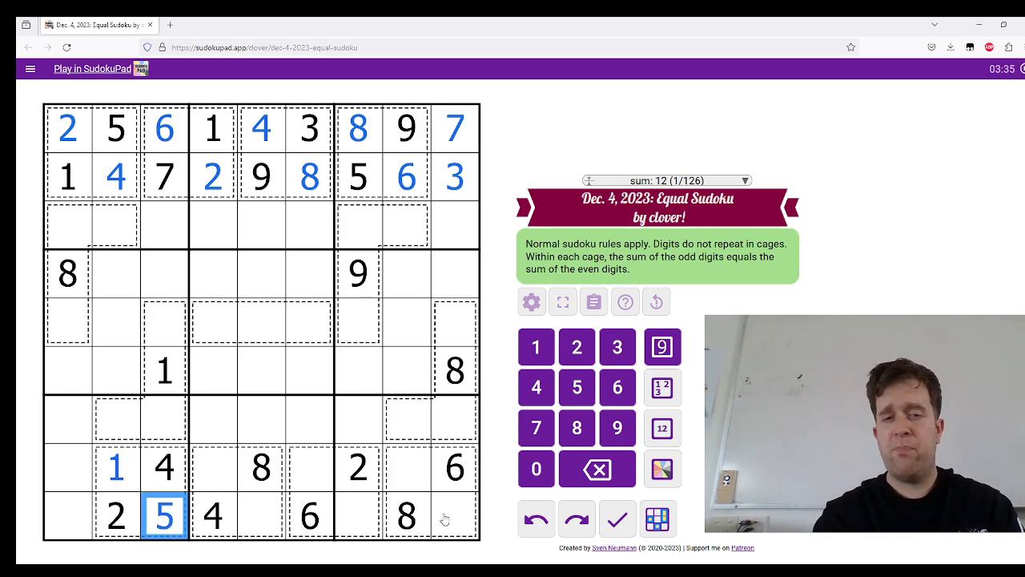
{"action": "left_click", "coordinate": [455, 515]}
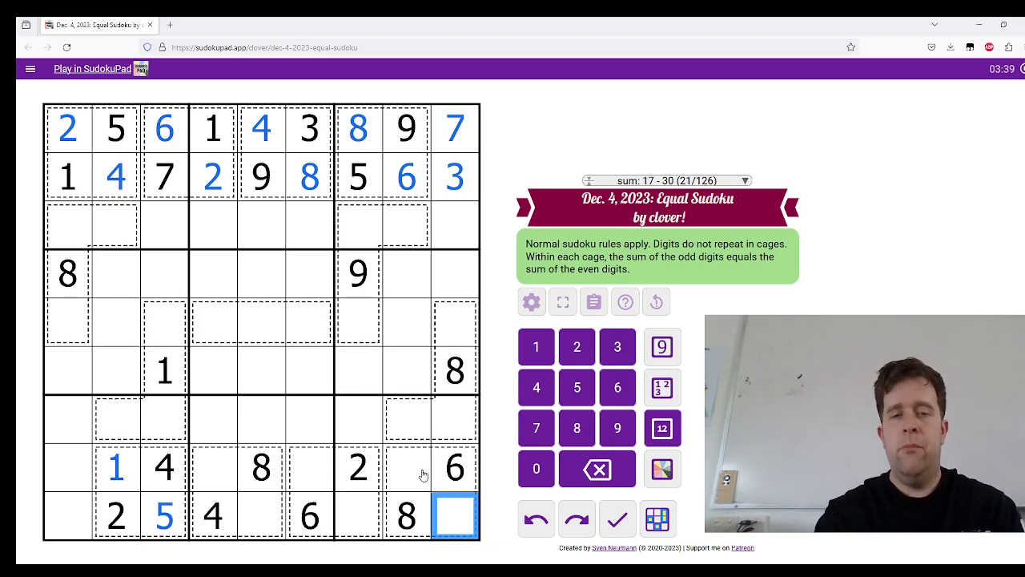
{"action": "left_click", "coordinate": [237, 468]}
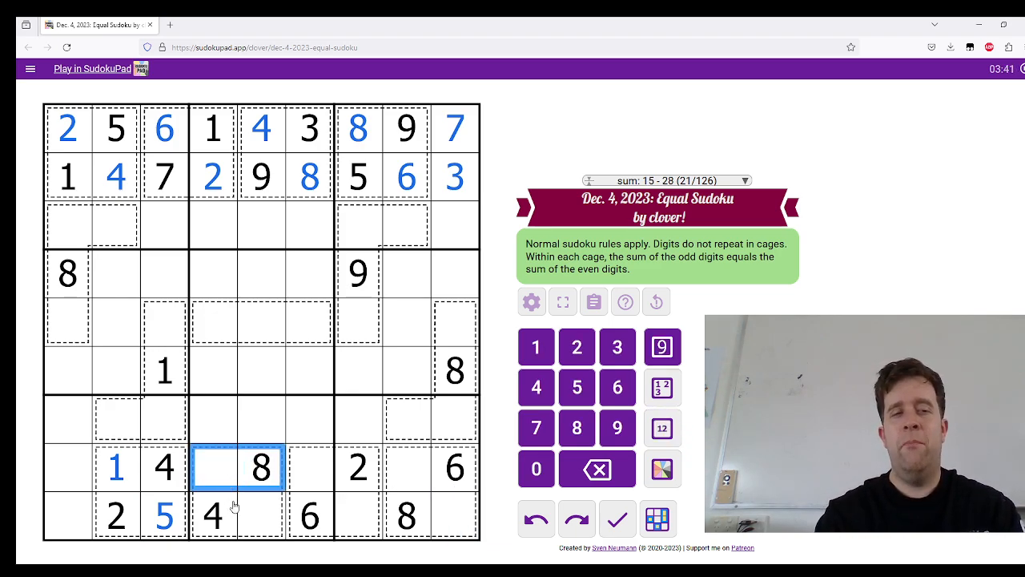
{"action": "left_click", "coordinate": [235, 516]}
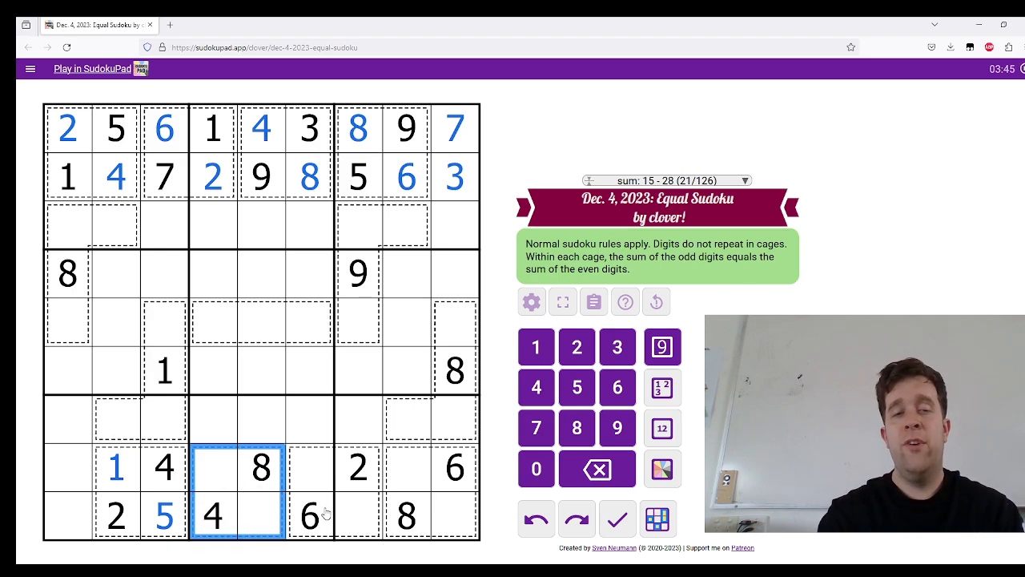
{"action": "left_click", "coordinate": [357, 490]}
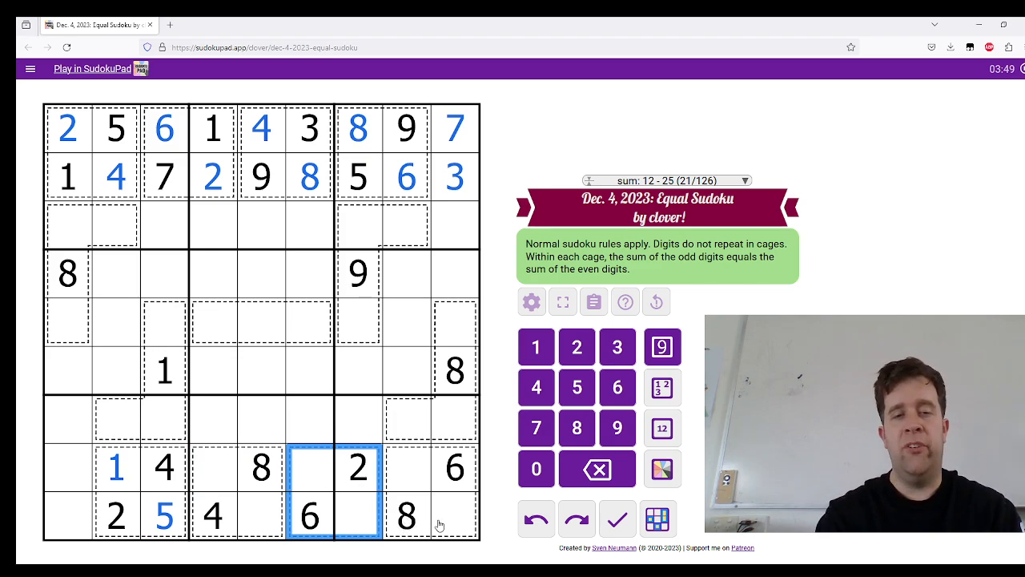
{"action": "left_click", "coordinate": [457, 513]}
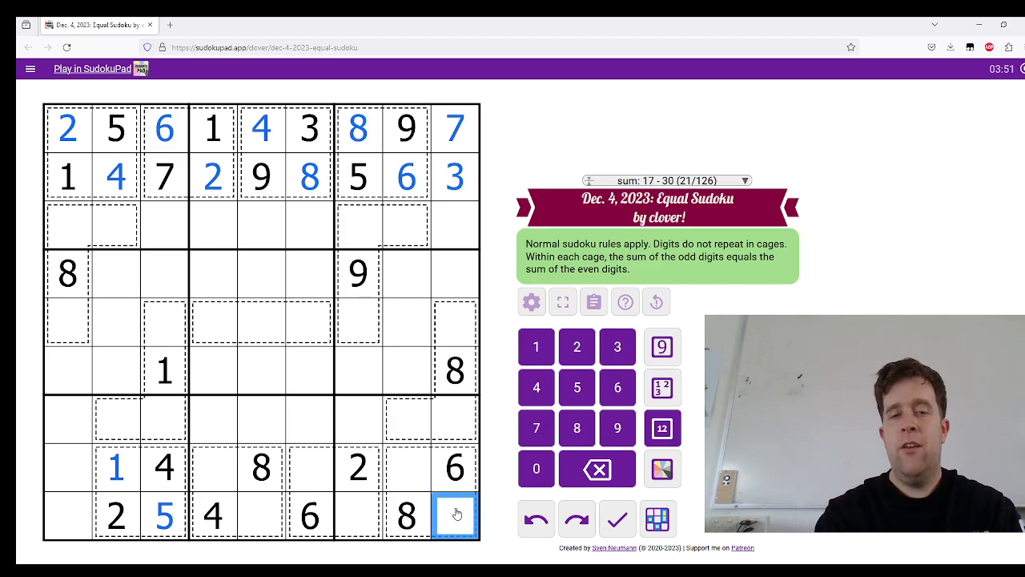
{"action": "left_click", "coordinate": [617, 427]}
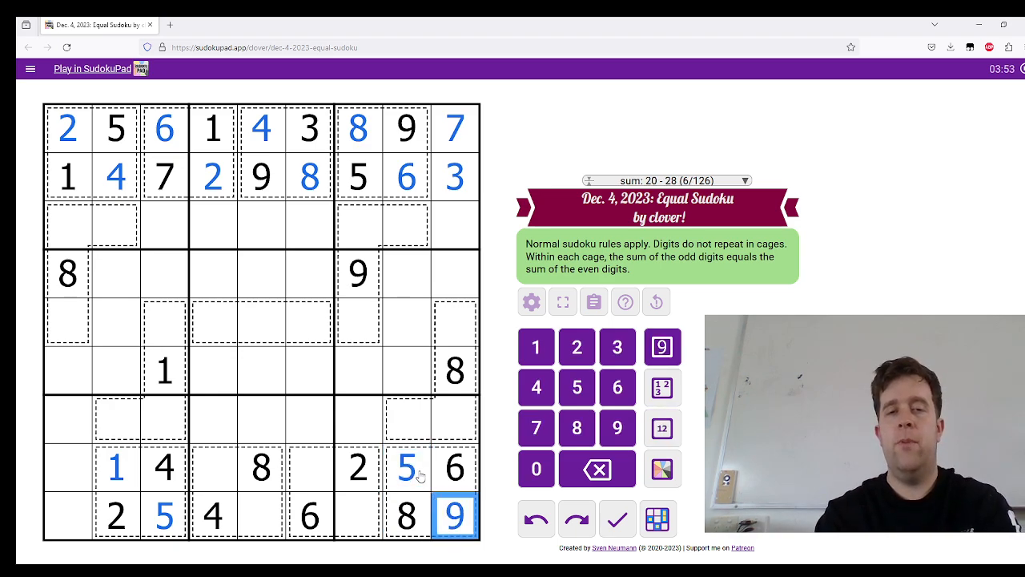
Step: Finish rows 8–9 with 7 and 1 and pencil candidates 689 and 125 into row 7
{"action": "left_click", "coordinate": [366, 468]}
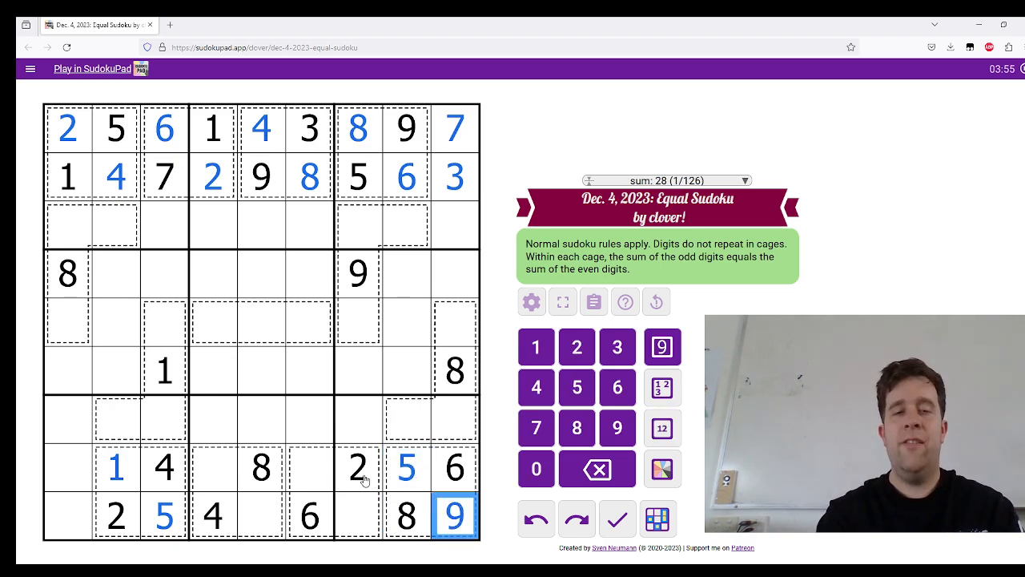
{"action": "left_click", "coordinate": [308, 467]}
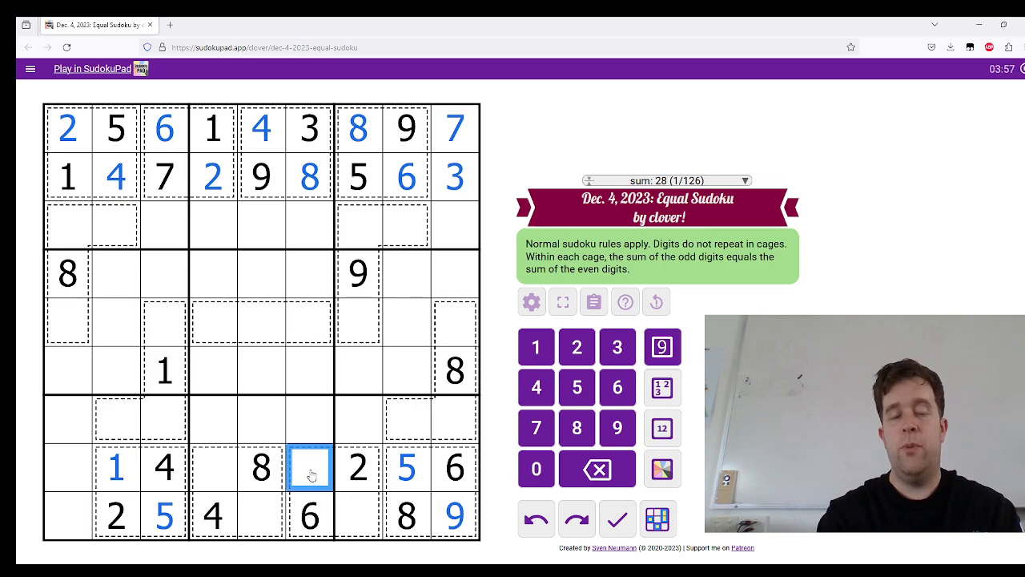
{"action": "left_click", "coordinate": [355, 516]}
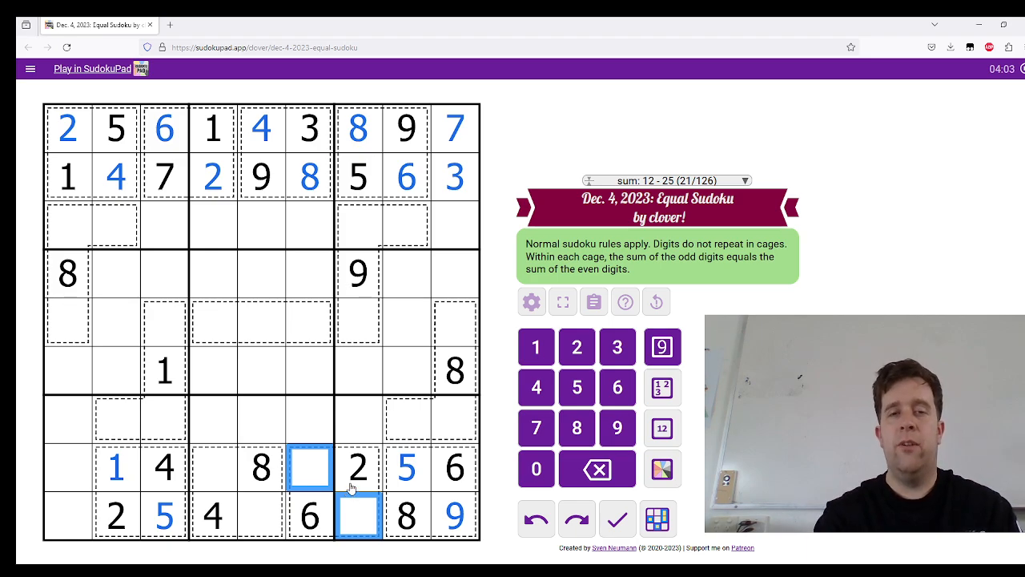
{"action": "left_click", "coordinate": [307, 467]}
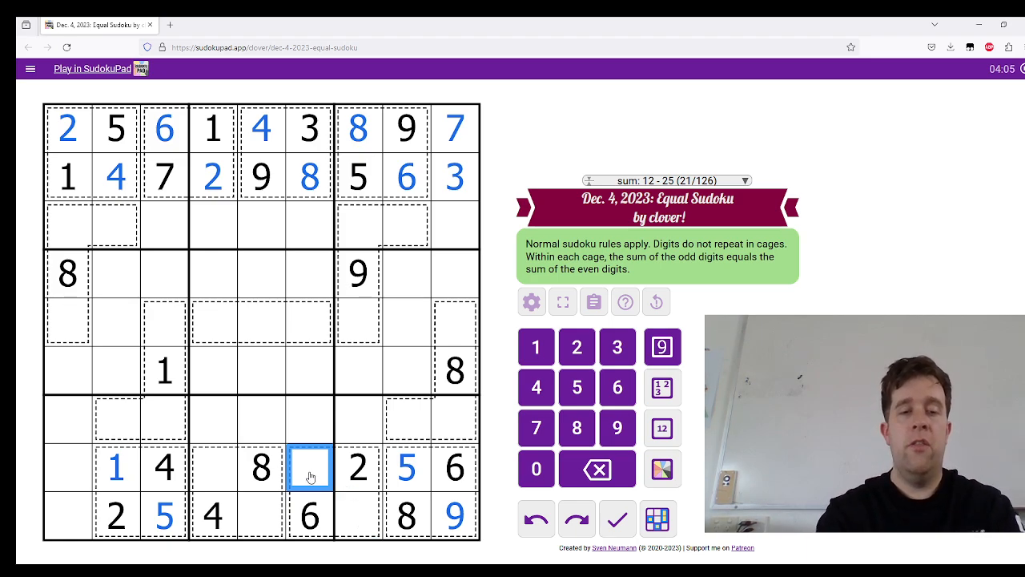
{"action": "left_click", "coordinate": [260, 468]}
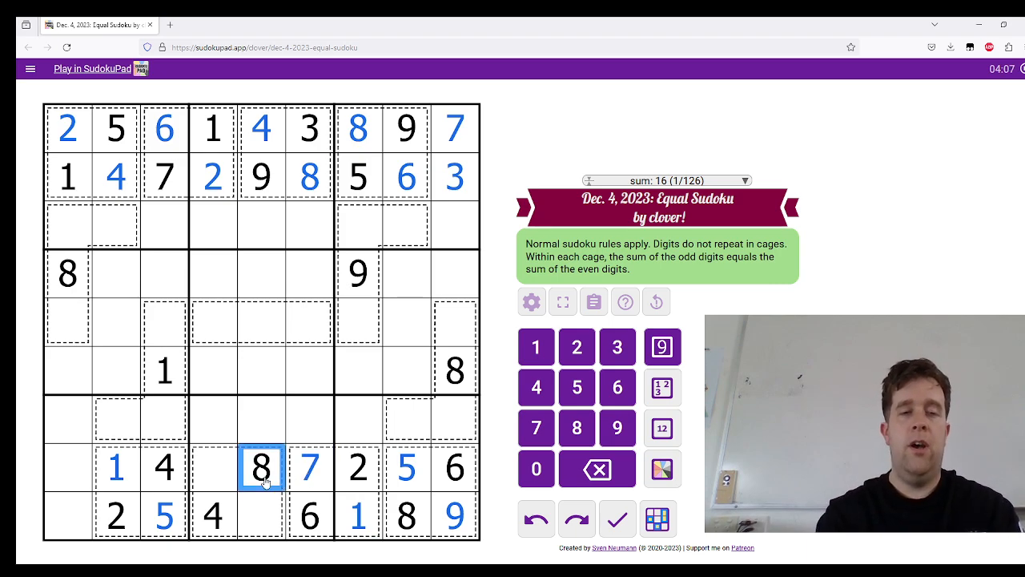
{"action": "left_click", "coordinate": [212, 467]}
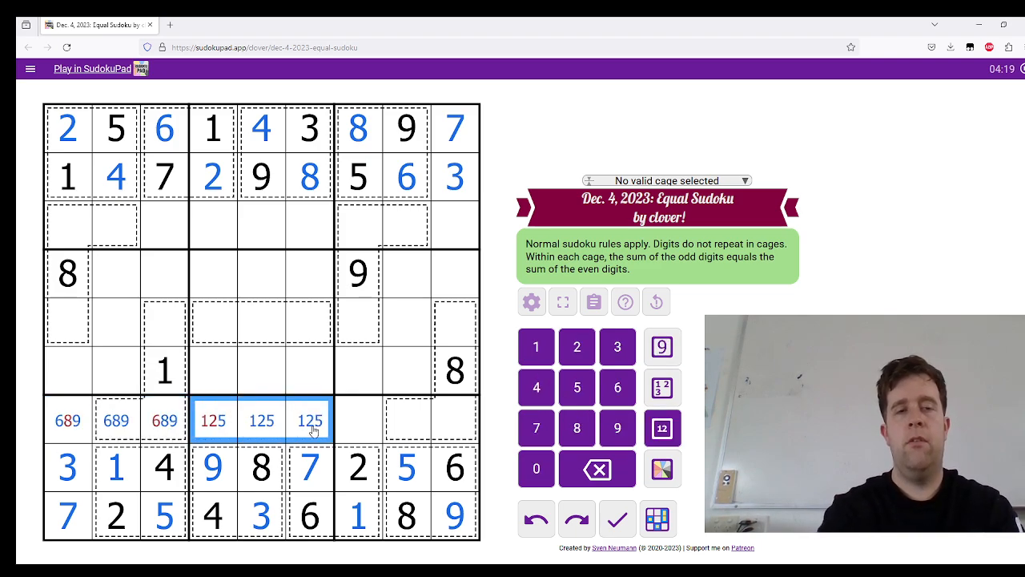
Step: Place 5 and 4 in row 7 and 9, 3, 5, 4 in row 3, adding candidate notes 12, 37, 67
{"action": "left_click", "coordinate": [213, 419]}
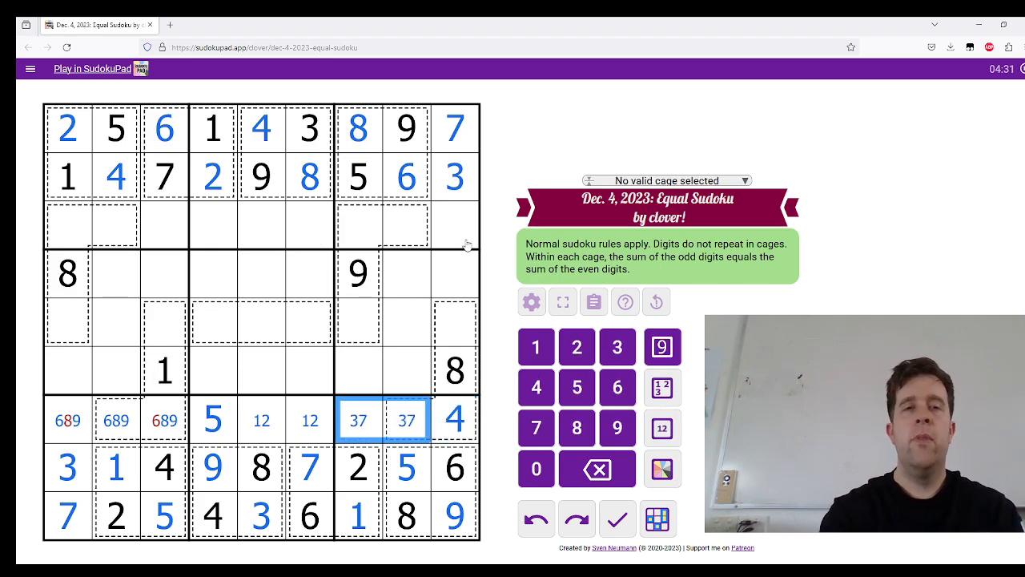
{"action": "left_click", "coordinate": [381, 225]}
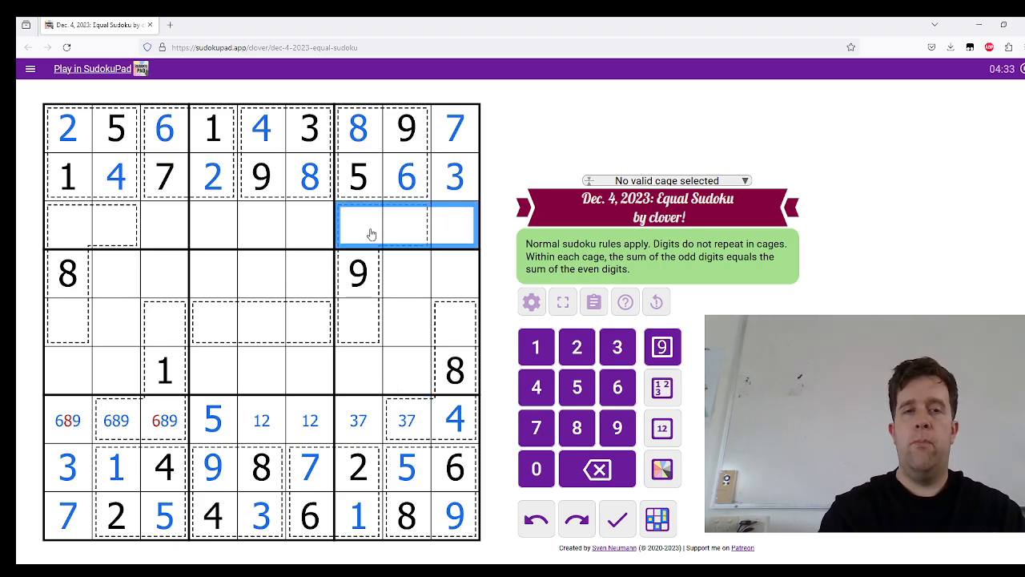
{"action": "left_click", "coordinate": [661, 428]}
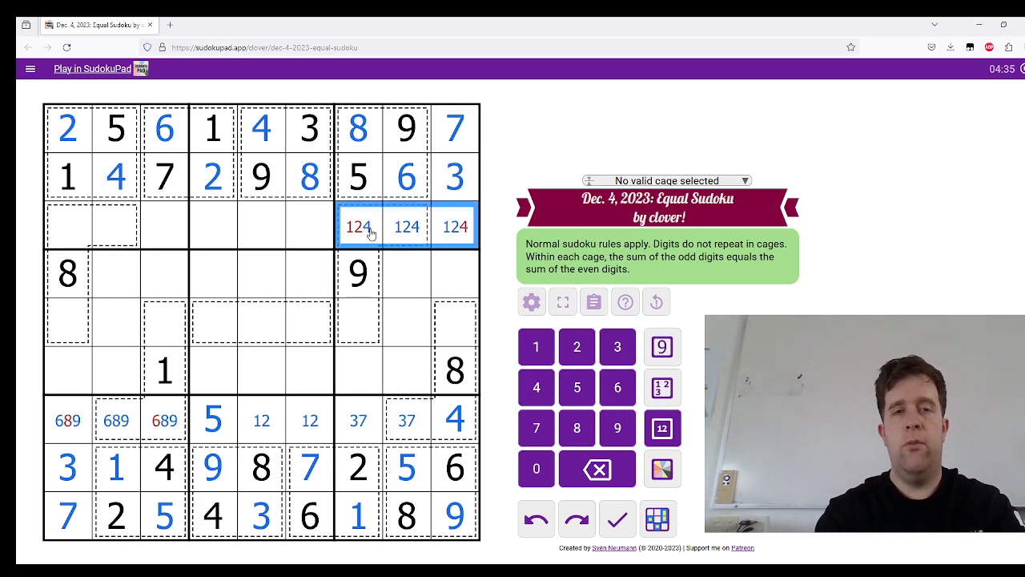
{"action": "left_click", "coordinate": [535, 386]}
{"action": "type", "text": "3"}
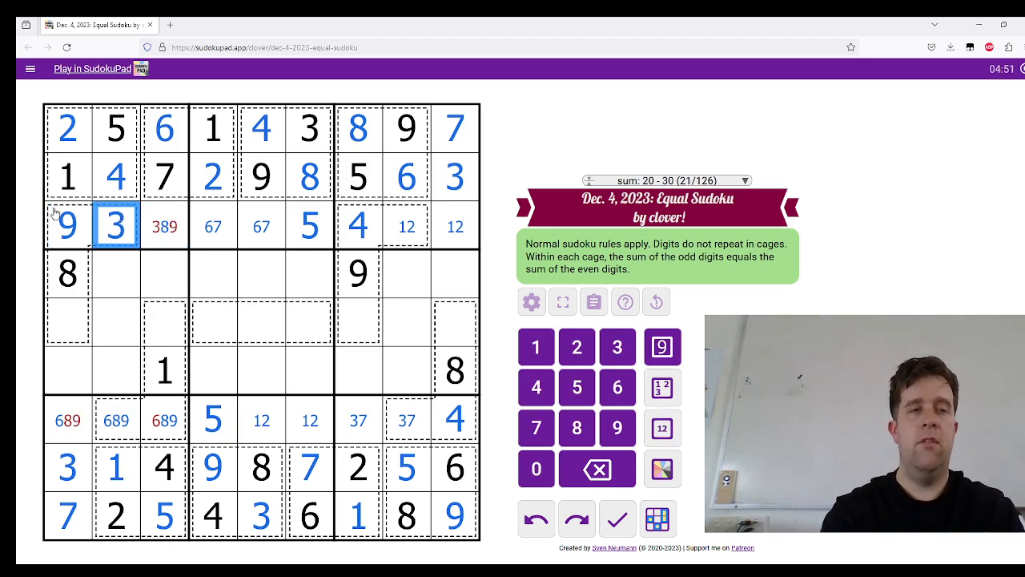
Step: Place 6, 8, 9 in row 7, an 8 in row 3, and 4, 5, 3, 2 in the left columns
{"action": "left_click", "coordinate": [164, 419]}
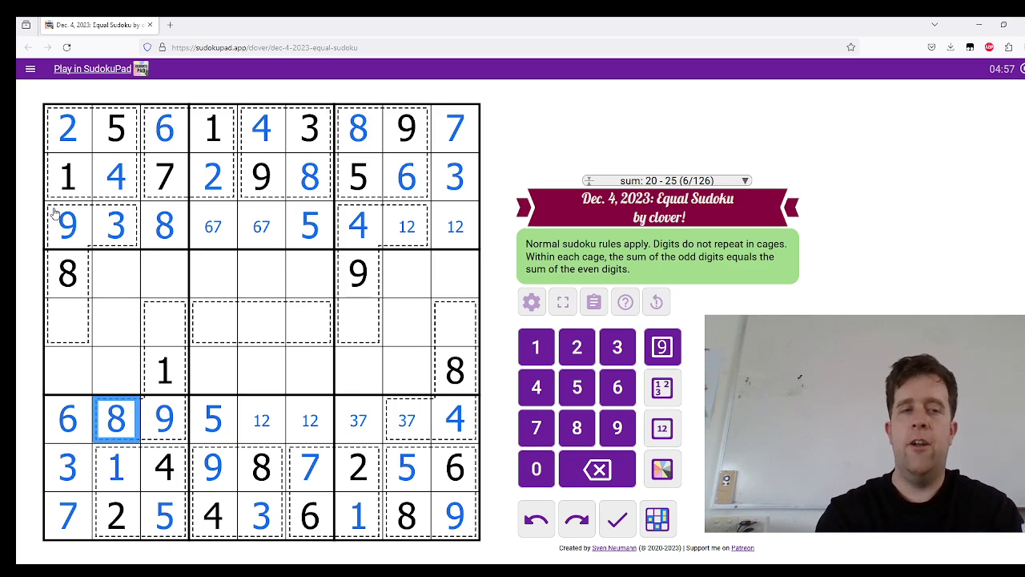
{"action": "mouse_move", "coordinate": [211, 418]}
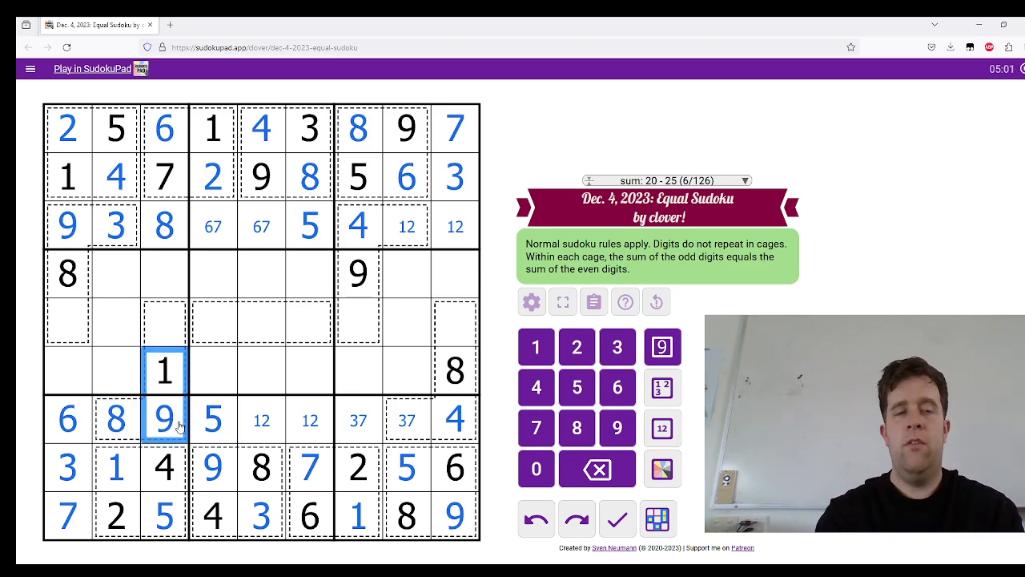
{"action": "left_click", "coordinate": [116, 420]}
{"action": "type", "text": "2"}
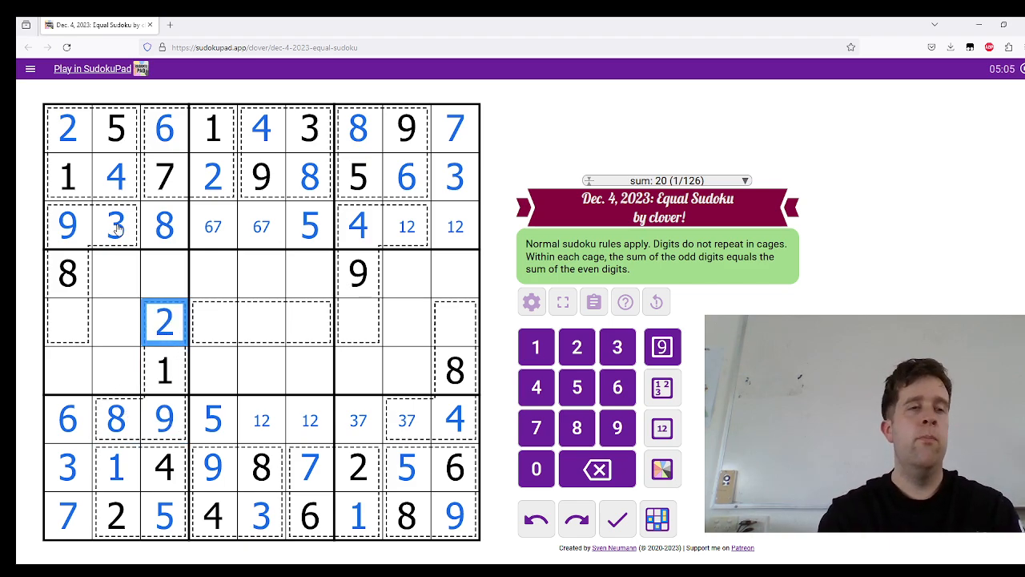
{"action": "left_click", "coordinate": [96, 226]}
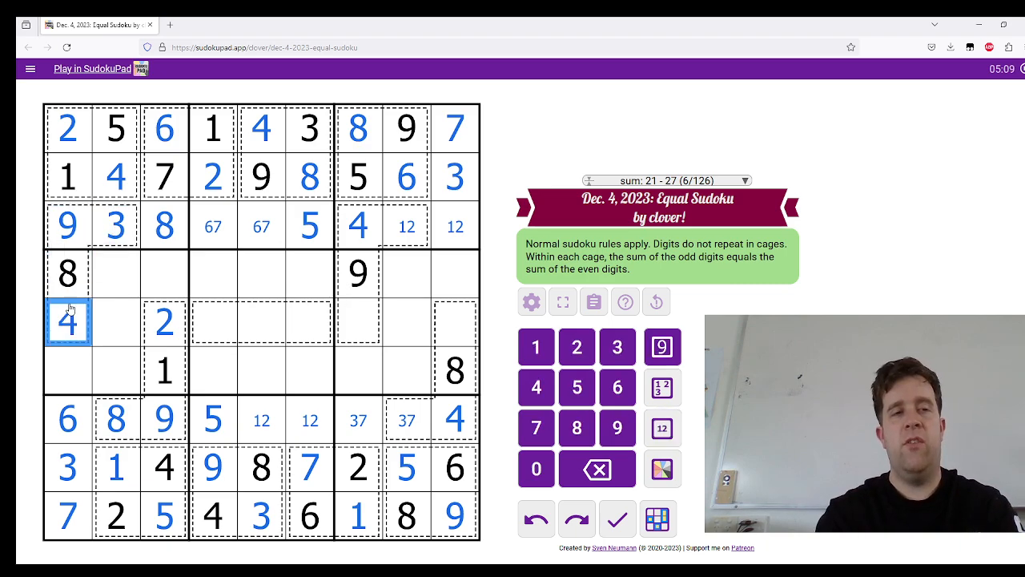
{"action": "left_click", "coordinate": [68, 273]}
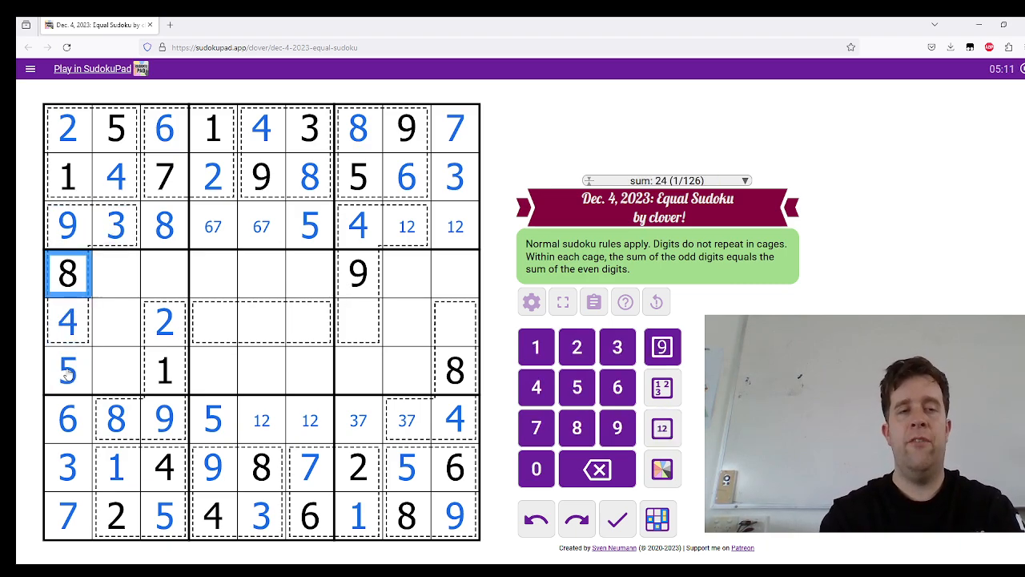
{"action": "left_click", "coordinate": [164, 272]}
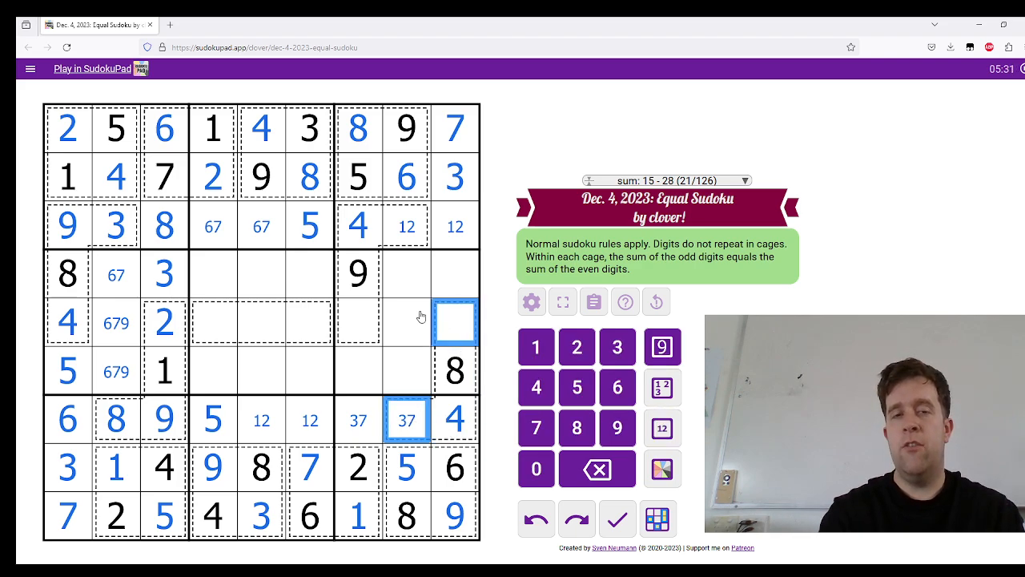
Step: Place 3 and 7 in row 7 and note the 67 pair in column 7's middle cells
{"action": "left_click", "coordinate": [407, 419]}
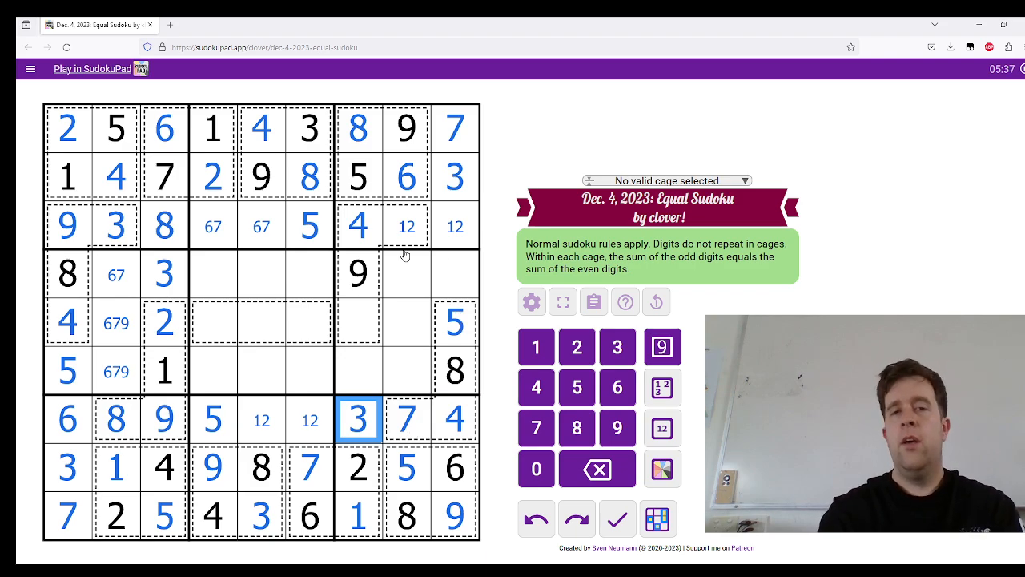
{"action": "left_click", "coordinate": [357, 273]}
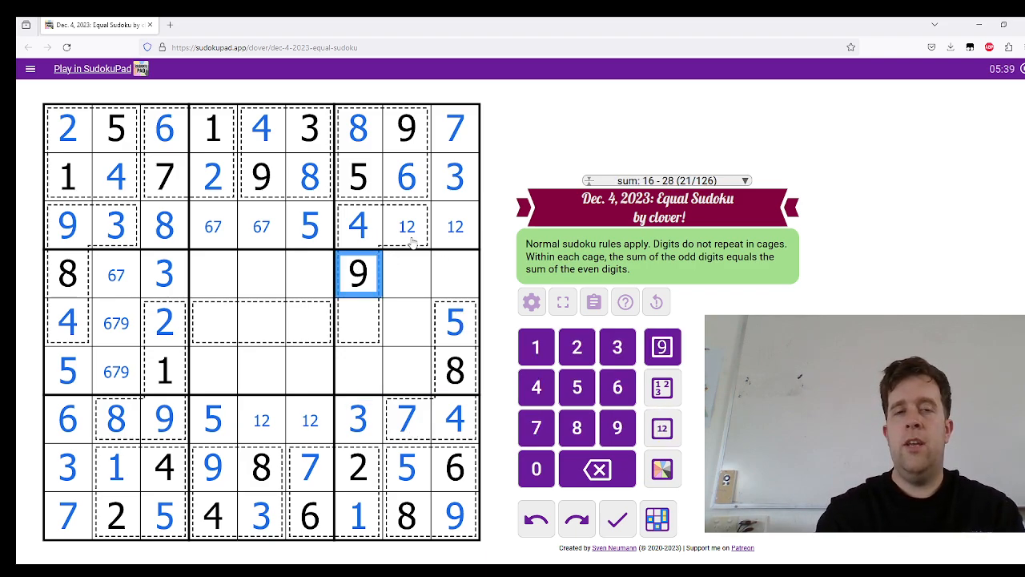
{"action": "left_click", "coordinate": [359, 323]}
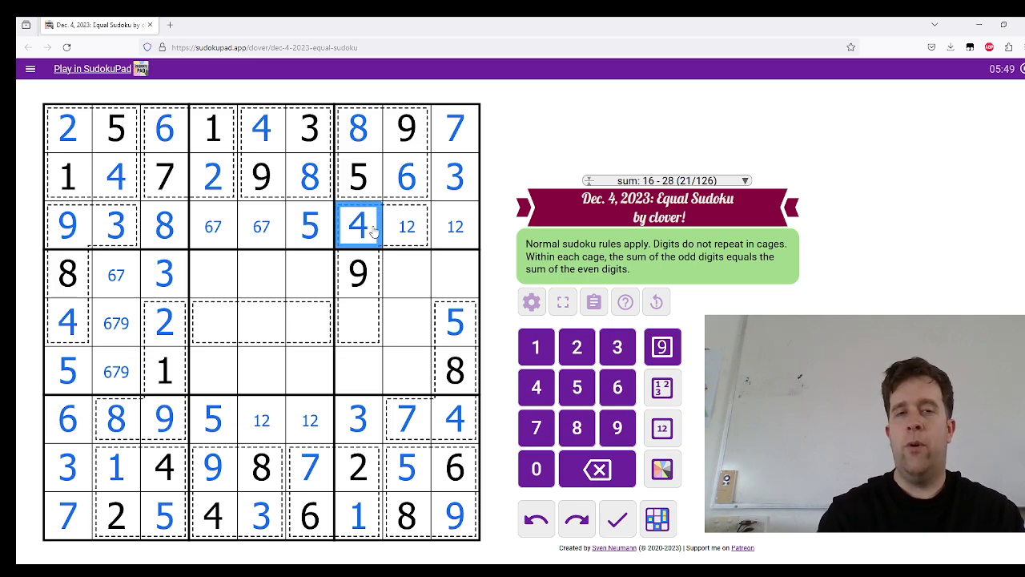
{"action": "left_click", "coordinate": [407, 224]}
{"action": "type", "text": "67"}
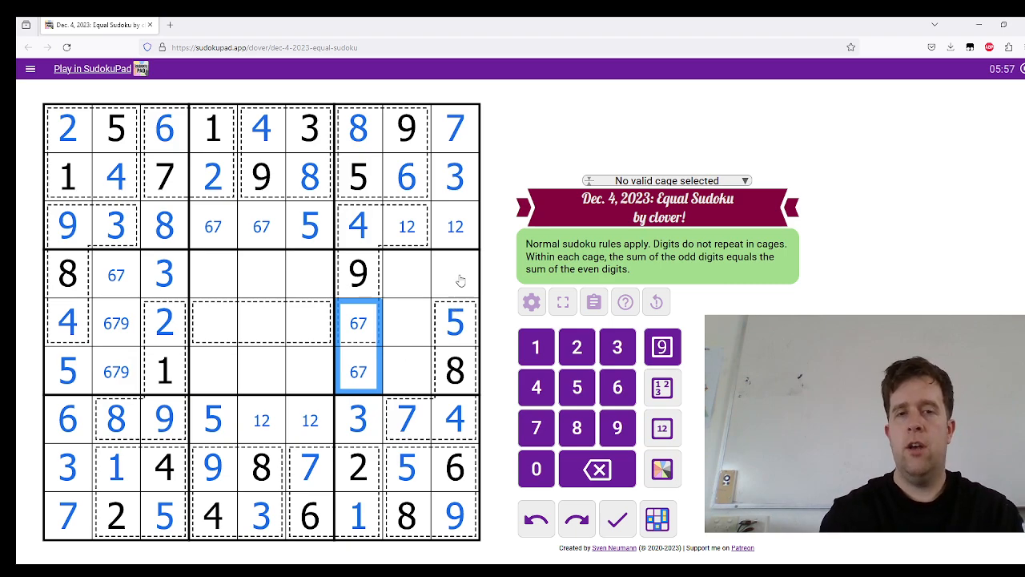
Step: Resolve the 12 pair into 1 and 2 in row 3 and column 9, and 5, 1, 6, 7 in the right boxes
{"action": "left_click", "coordinate": [455, 274]}
{"action": "type", "text": "12"}
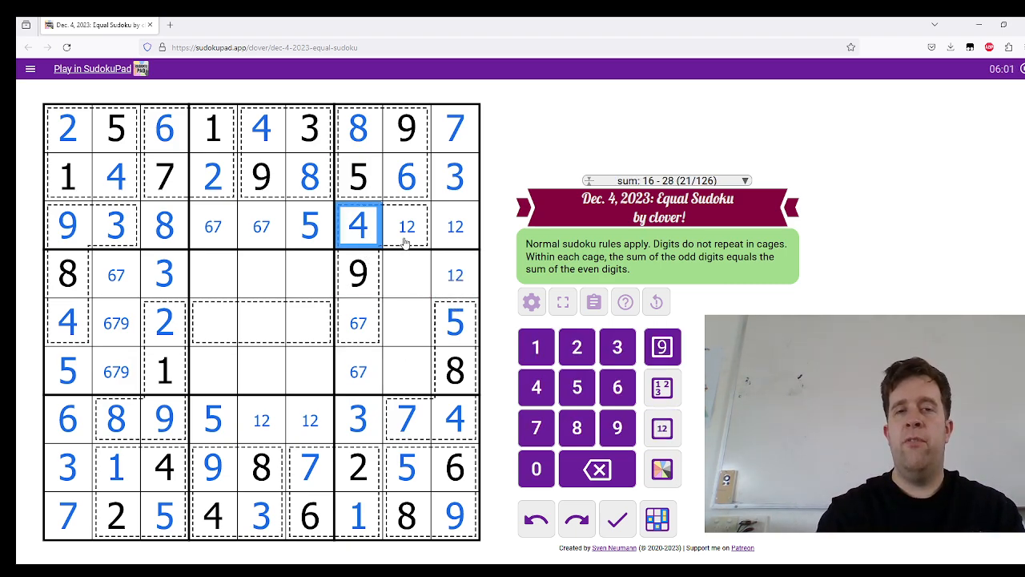
{"action": "left_click", "coordinate": [407, 224]}
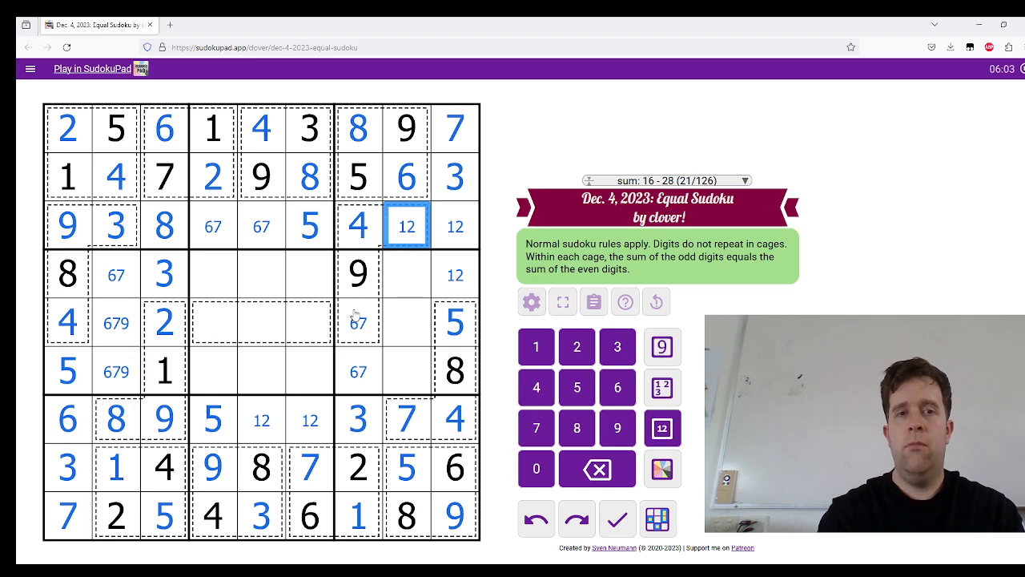
{"action": "left_click", "coordinate": [359, 323]}
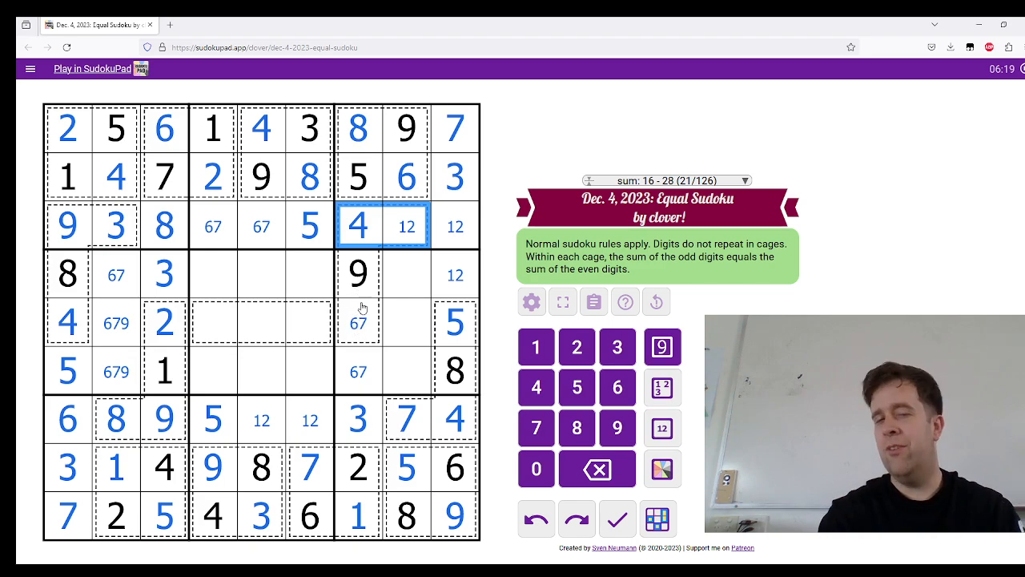
{"action": "left_click", "coordinate": [406, 226]}
{"action": "type", "text": "1"}
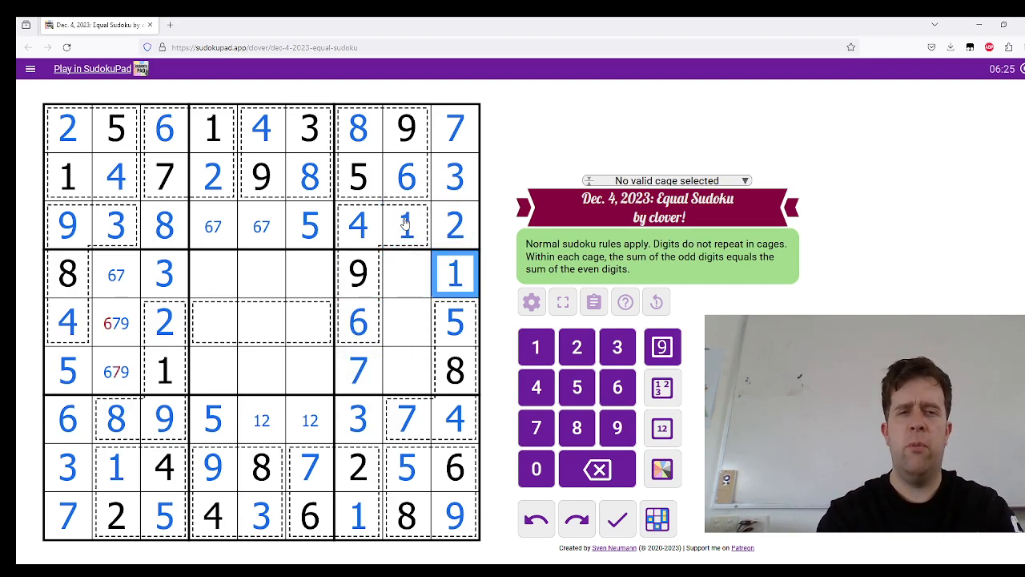
Step: Place 3 in r5c8, note 24 above and below it, and centre-mark 78, 17, 19 across row 5
{"action": "left_click", "coordinate": [115, 322]}
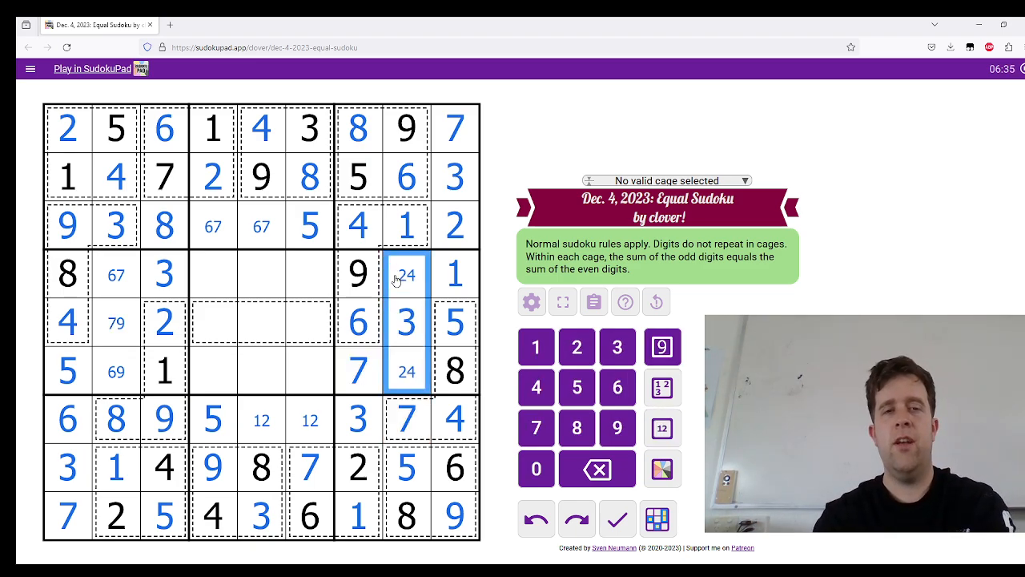
{"action": "left_click", "coordinate": [163, 322]}
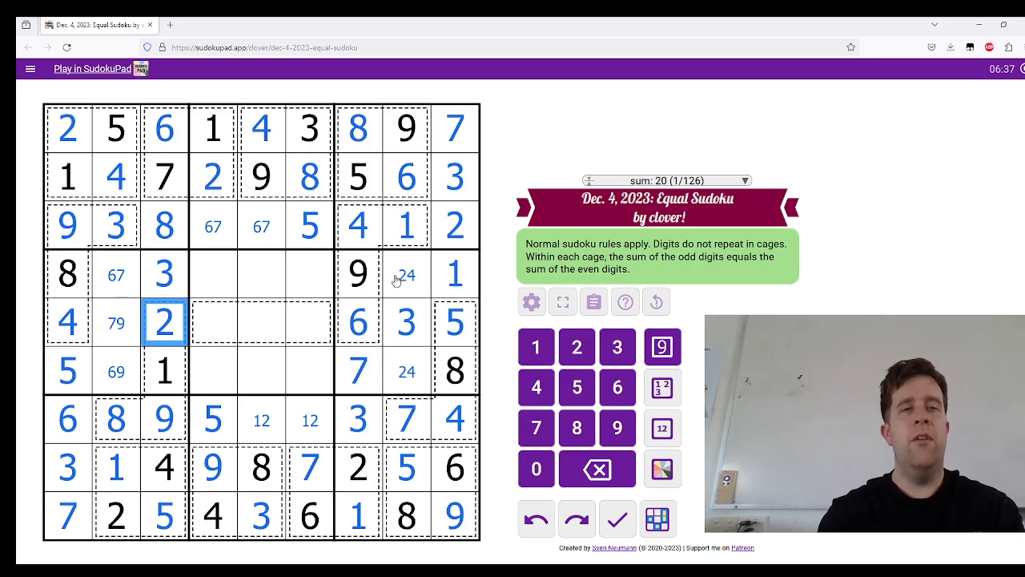
{"action": "mouse_move", "coordinate": [301, 286]}
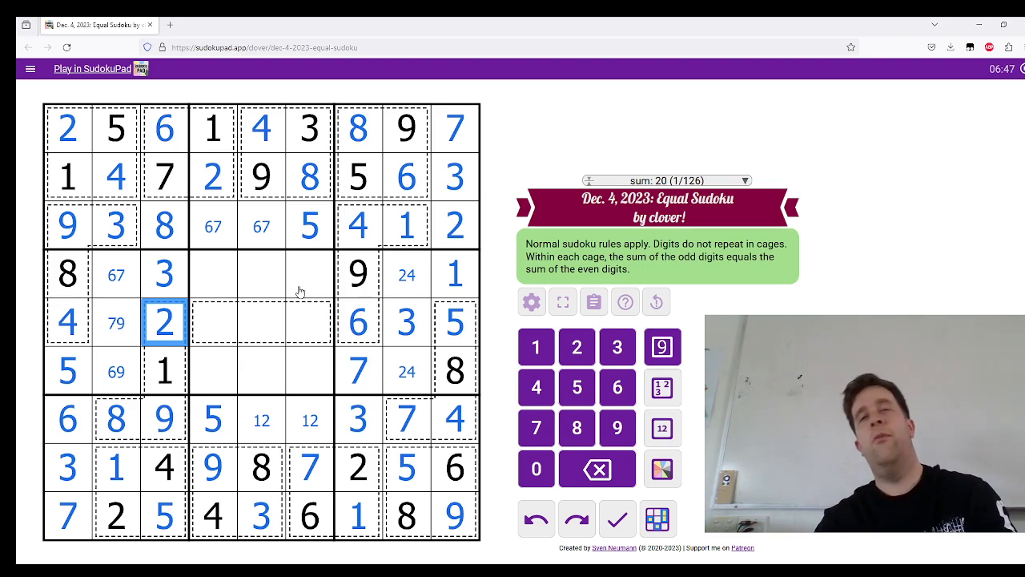
{"action": "left_click", "coordinate": [259, 322]}
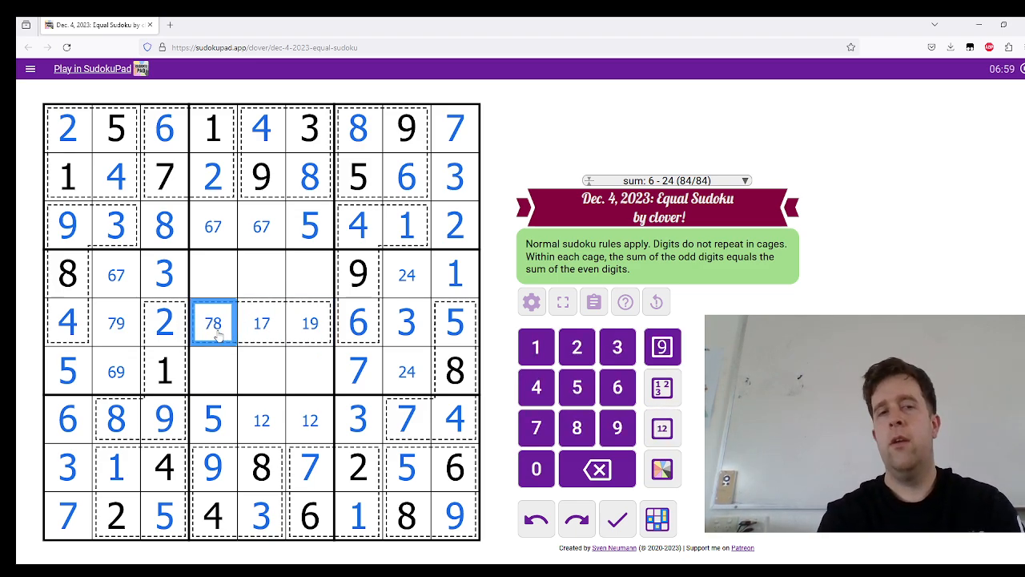
Step: Fill the middle rows with 8, 7, 1 and 6, 5, 4, leaving only r6c4 empty
{"action": "left_click", "coordinate": [260, 324]}
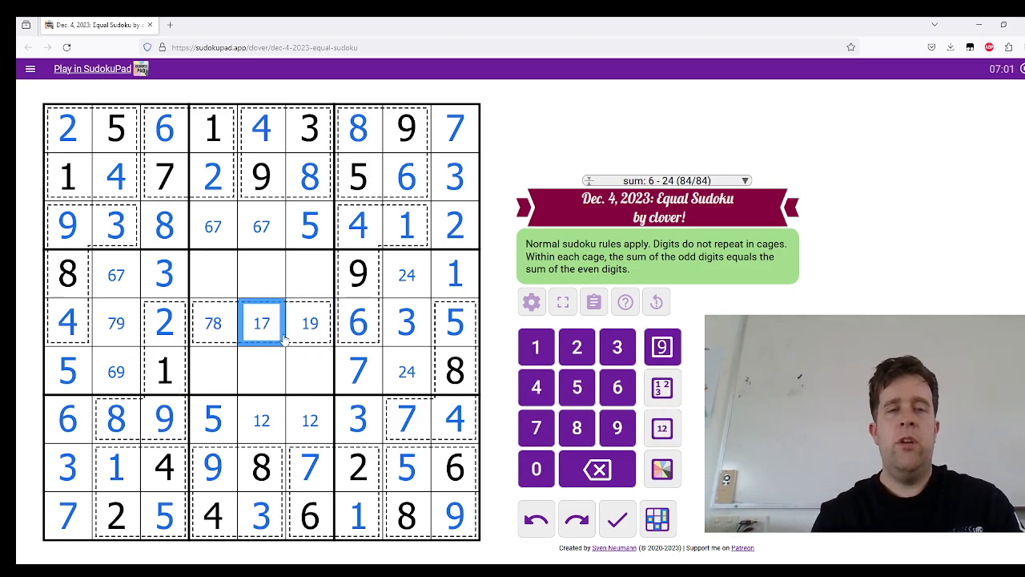
{"action": "left_click", "coordinate": [309, 323]}
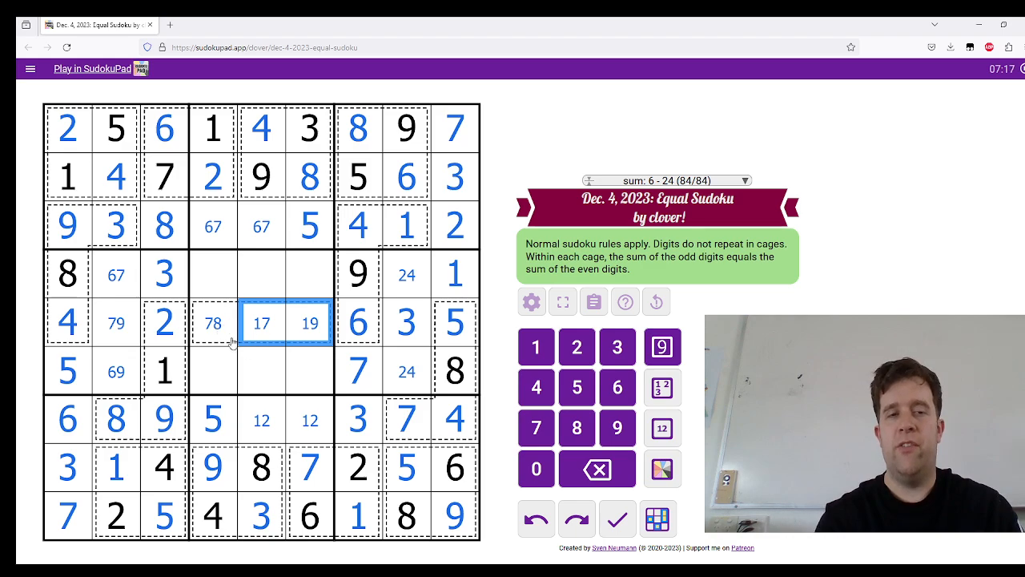
{"action": "left_click", "coordinate": [309, 324]}
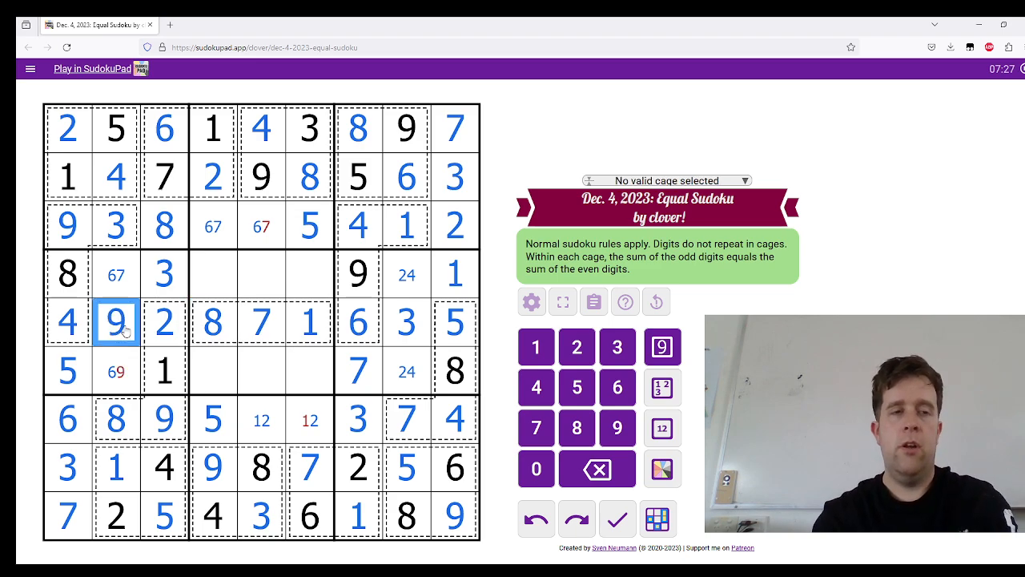
{"action": "left_click", "coordinate": [211, 224]}
{"action": "type", "text": "7"}
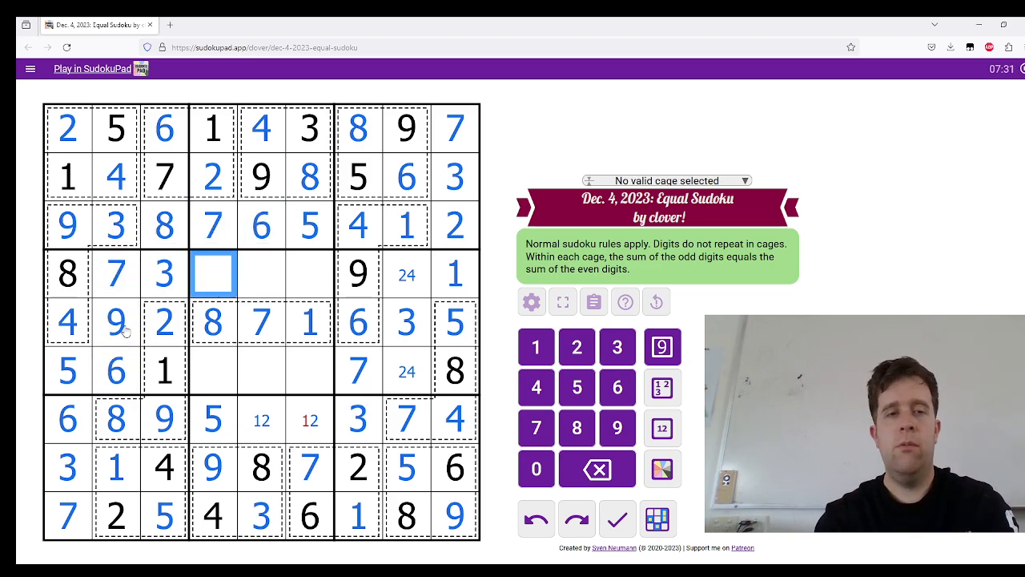
{"action": "left_click", "coordinate": [261, 370]}
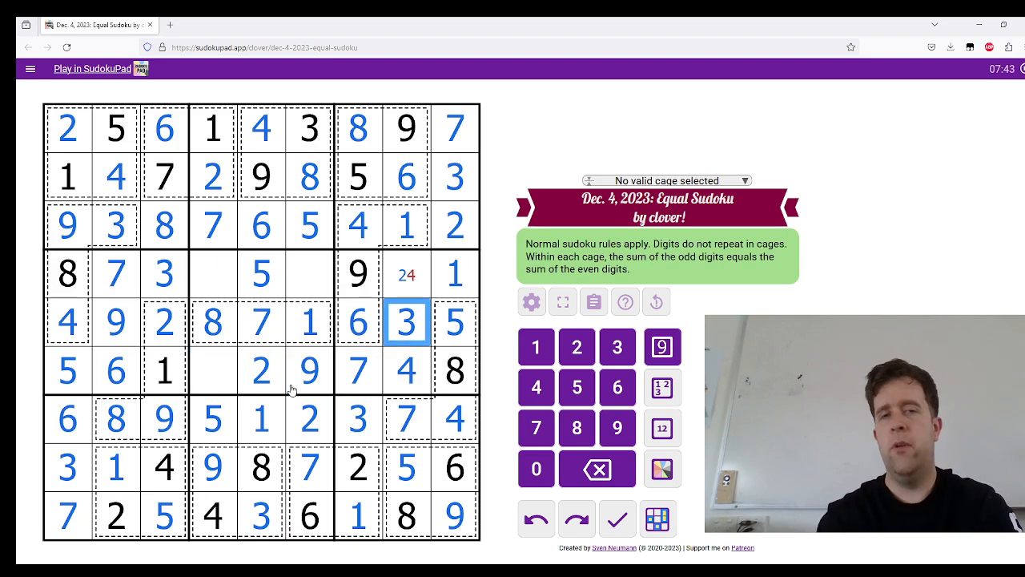
{"action": "left_click", "coordinate": [310, 274]}
{"action": "type", "text": "4"}
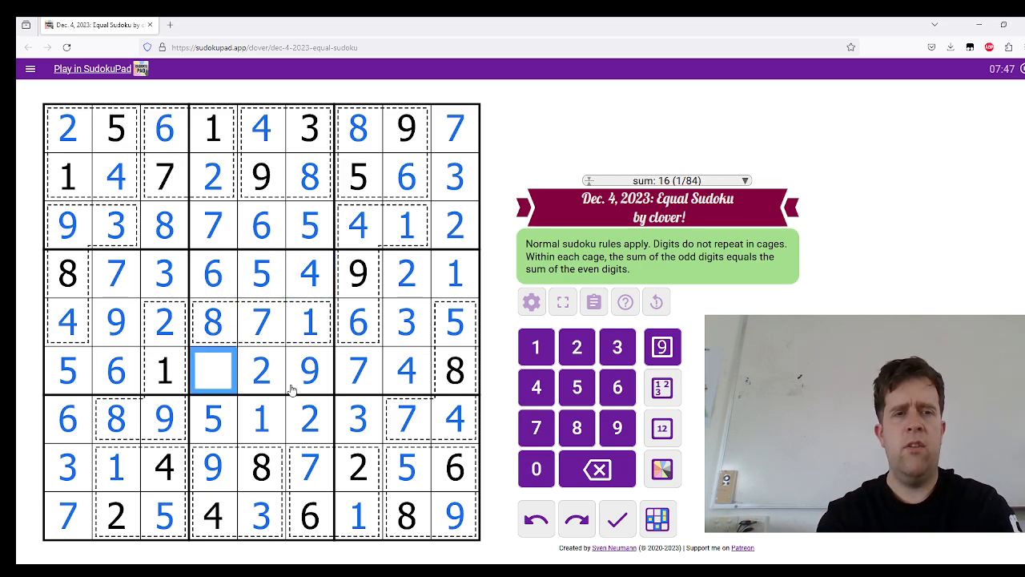
Step: Enter 3 in the final cell r6c4 and confirm the 'Yey, Congrats!' dialog
{"action": "left_click", "coordinate": [211, 371]}
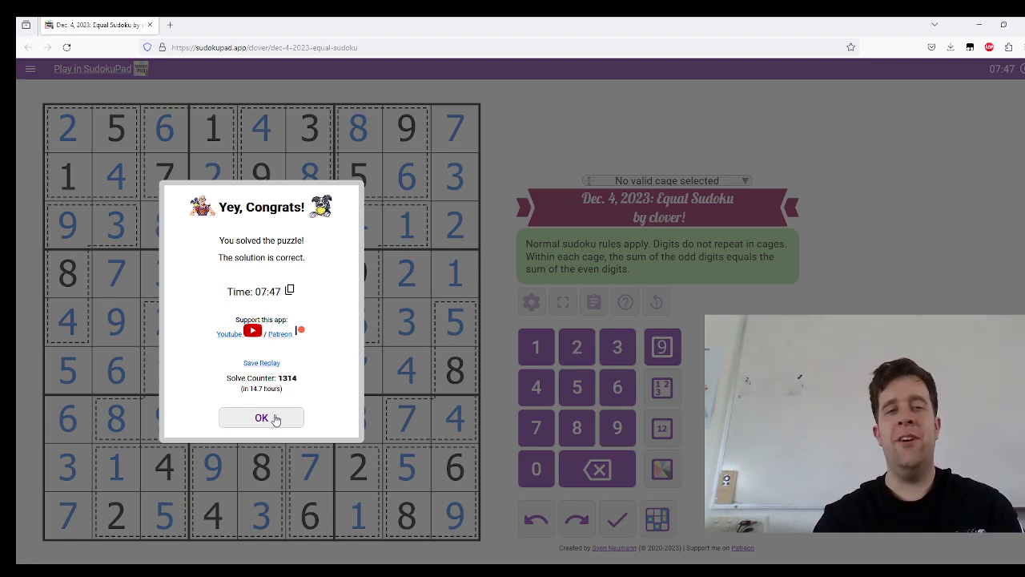
{"action": "left_click", "coordinate": [261, 417]}
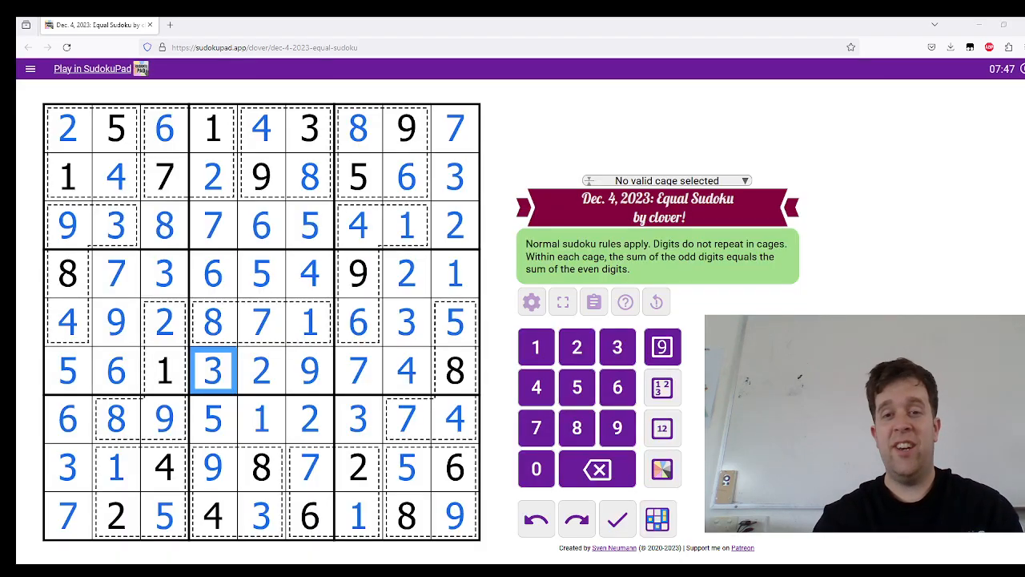